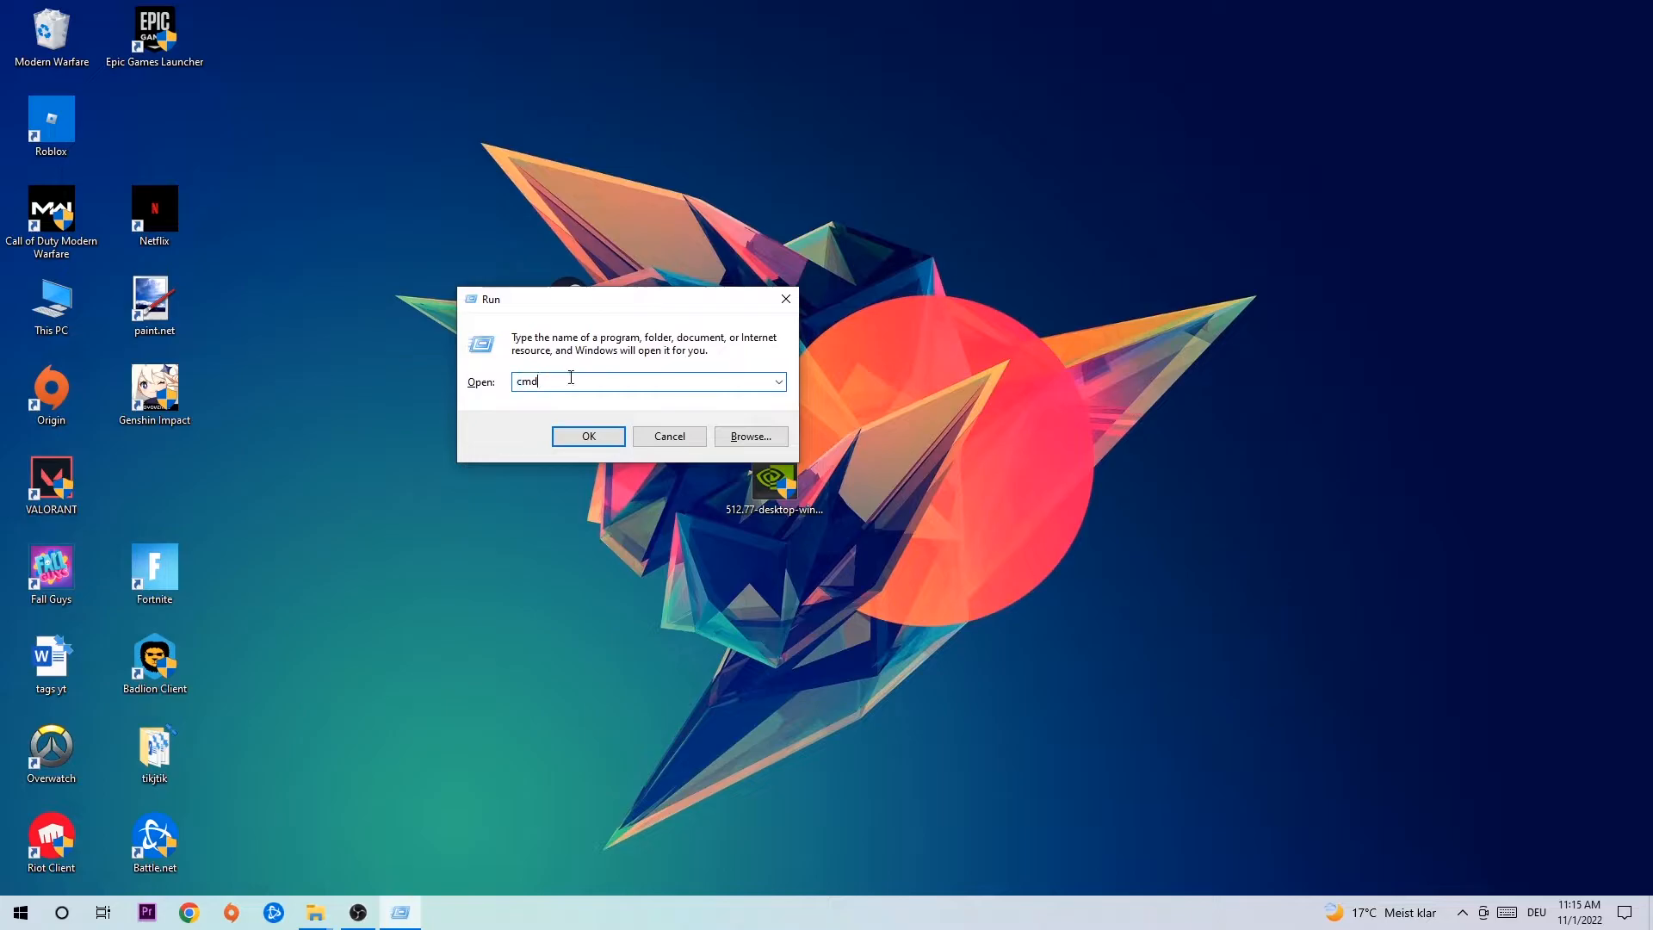
pyautogui.moveTo(778, 434)
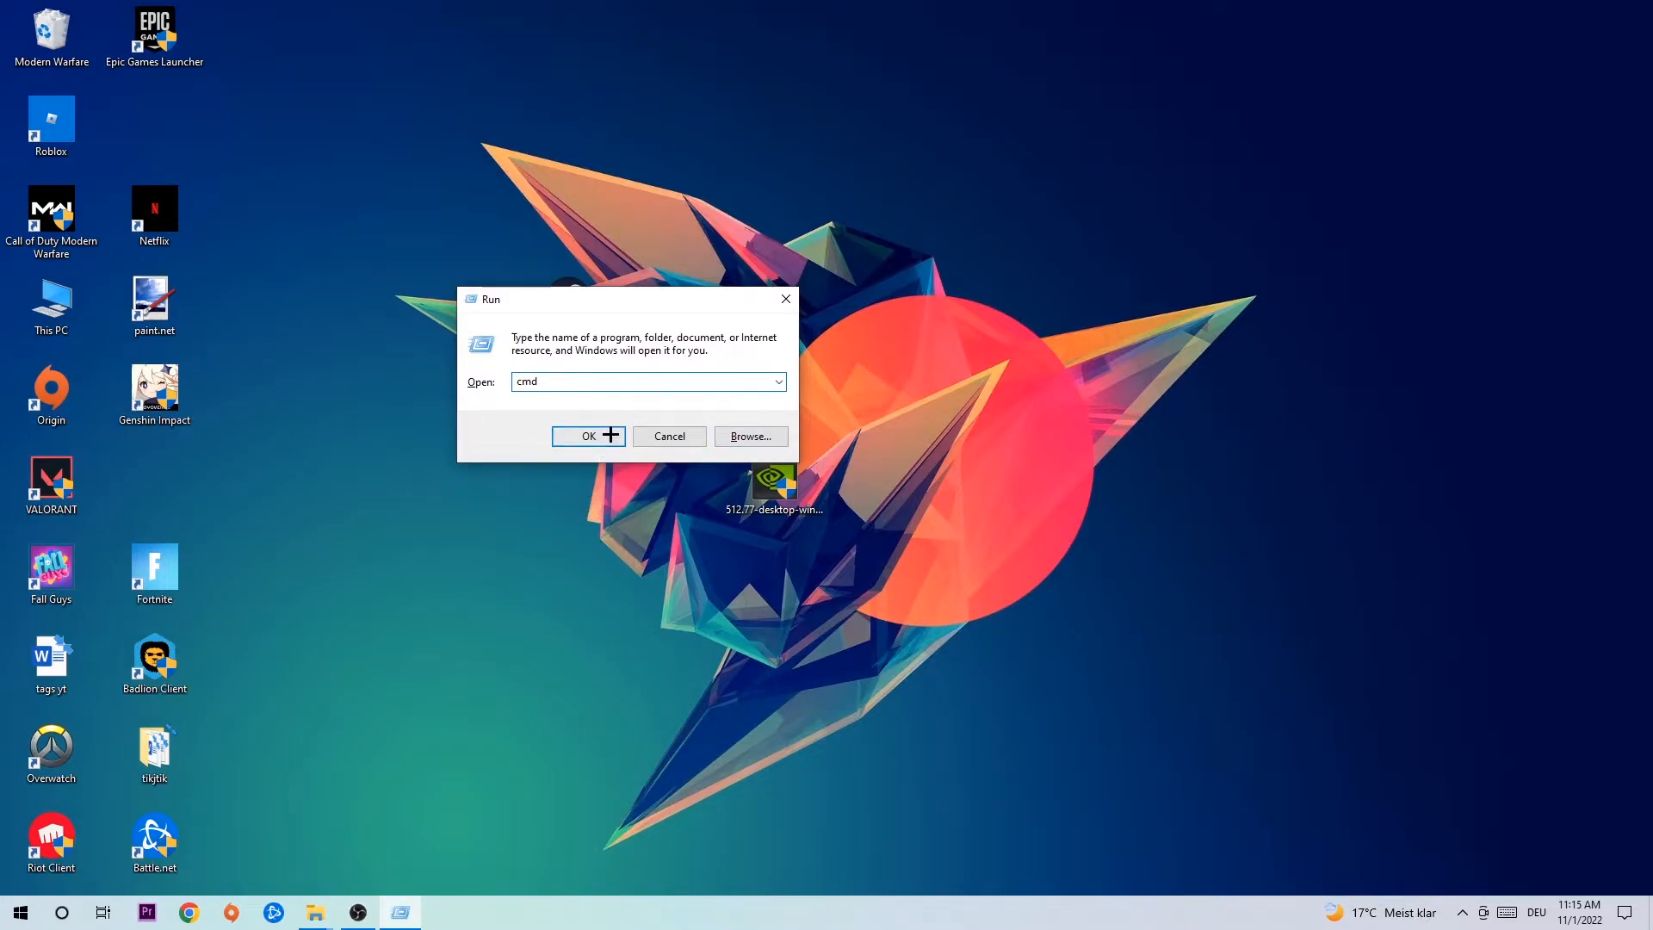
# Step: Run ipconfig /flushdns in Command Prompt to clear the DNS cache
pyautogui.click(587, 436)
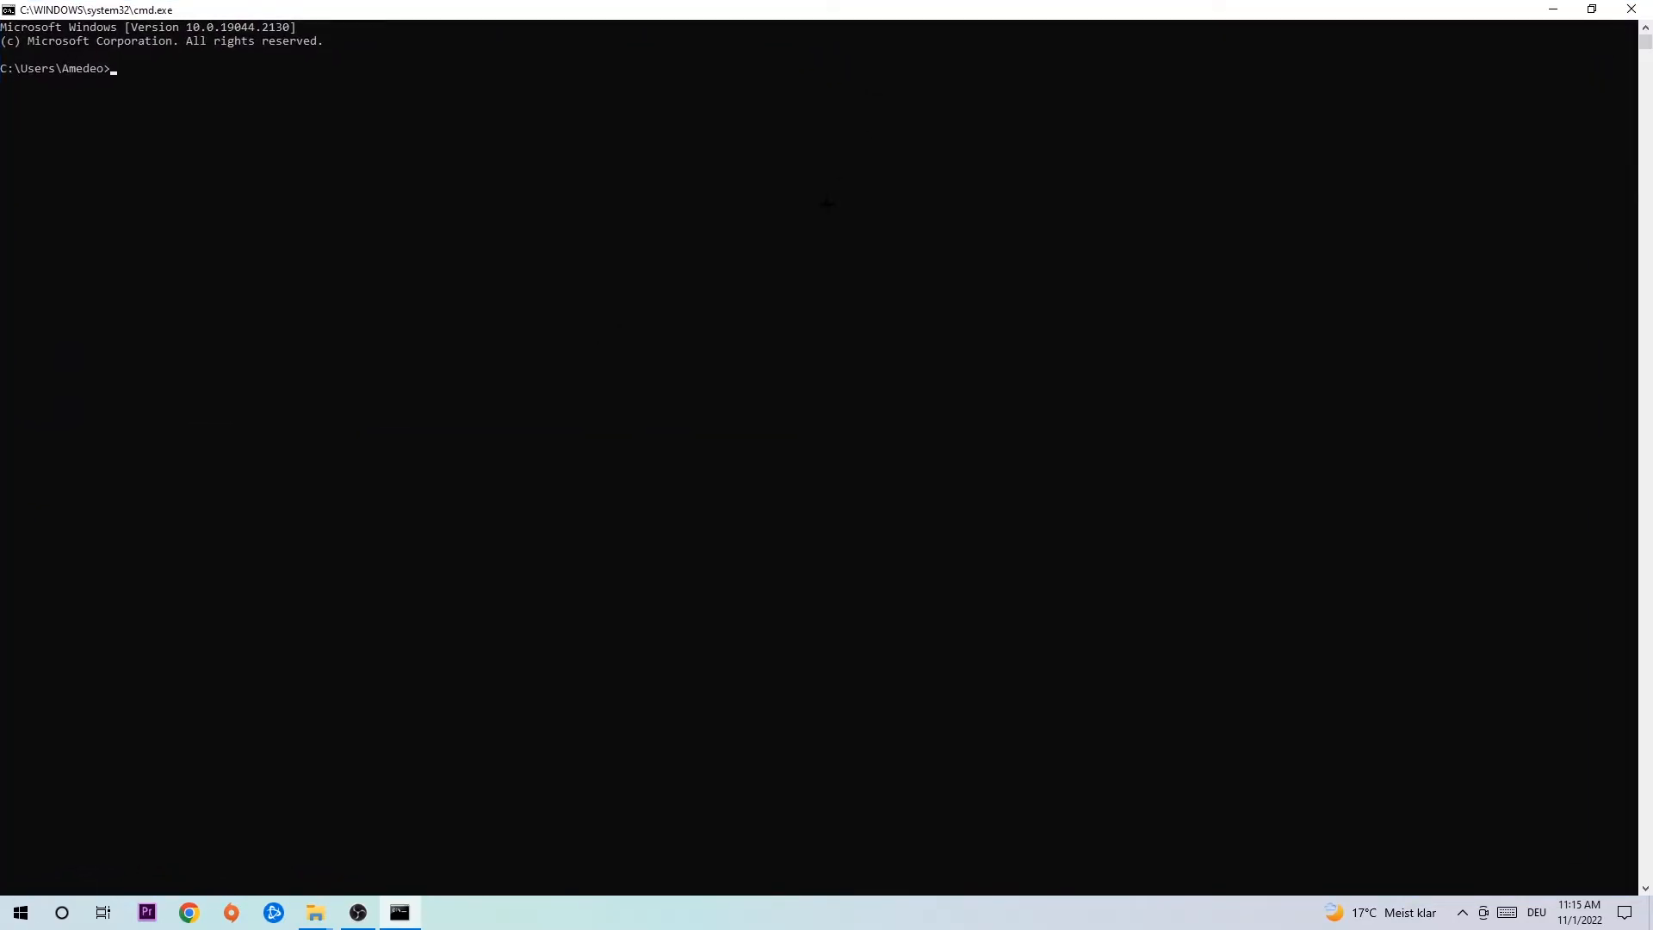
pyautogui.write('ipconf')
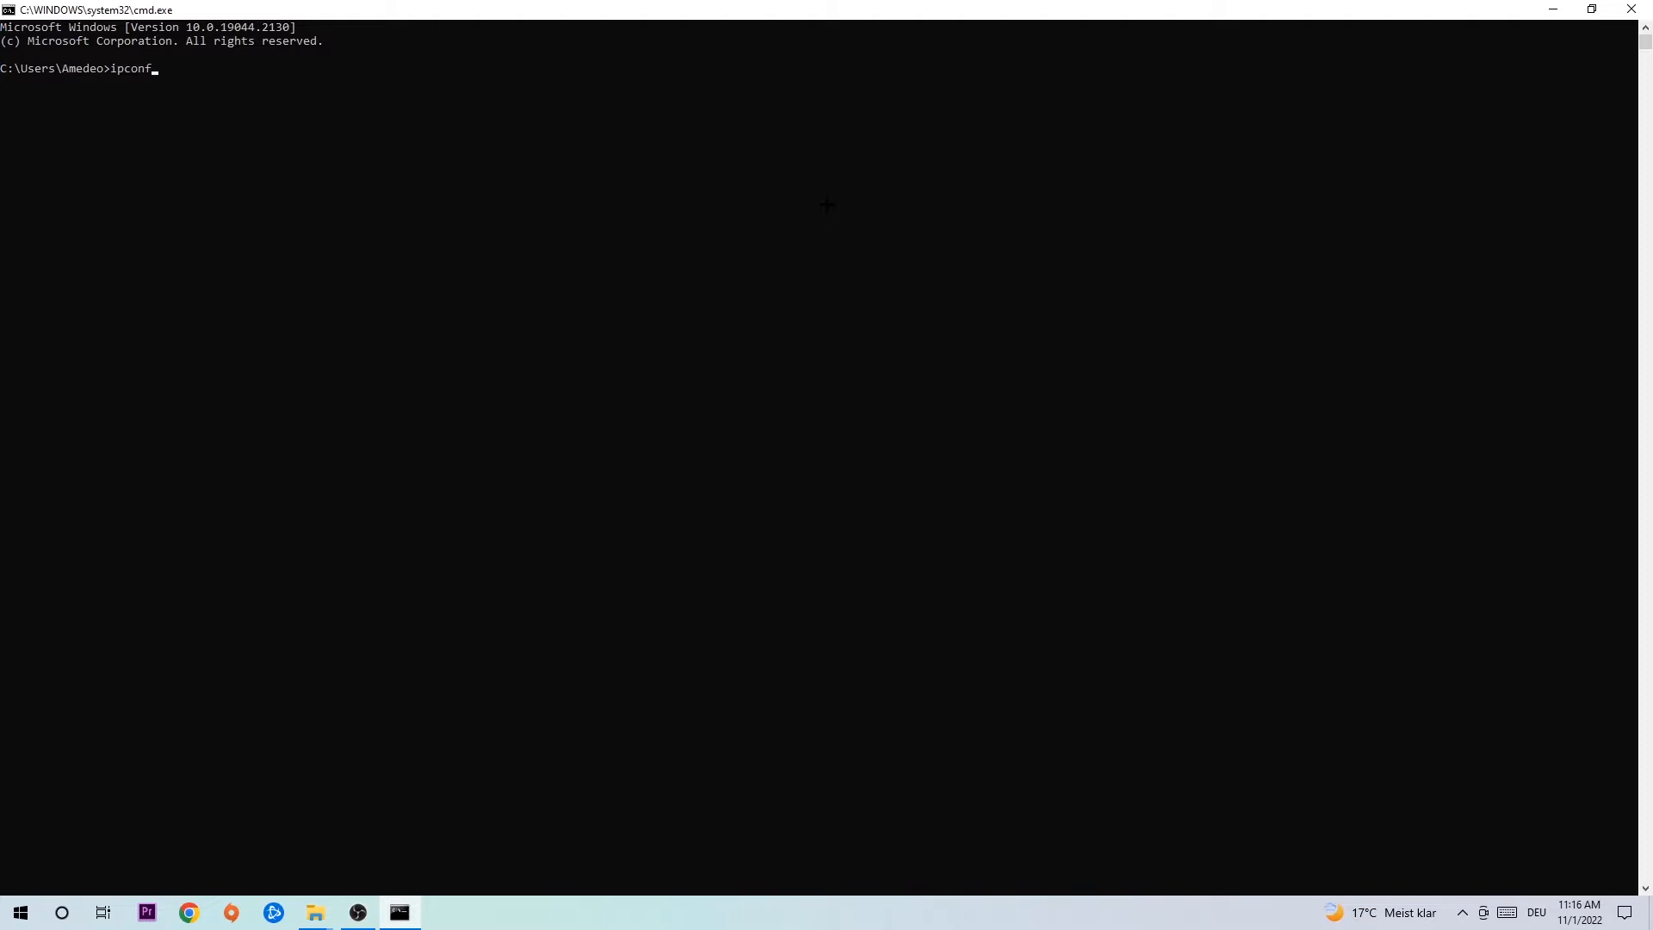
pyautogui.write('ig /fl')
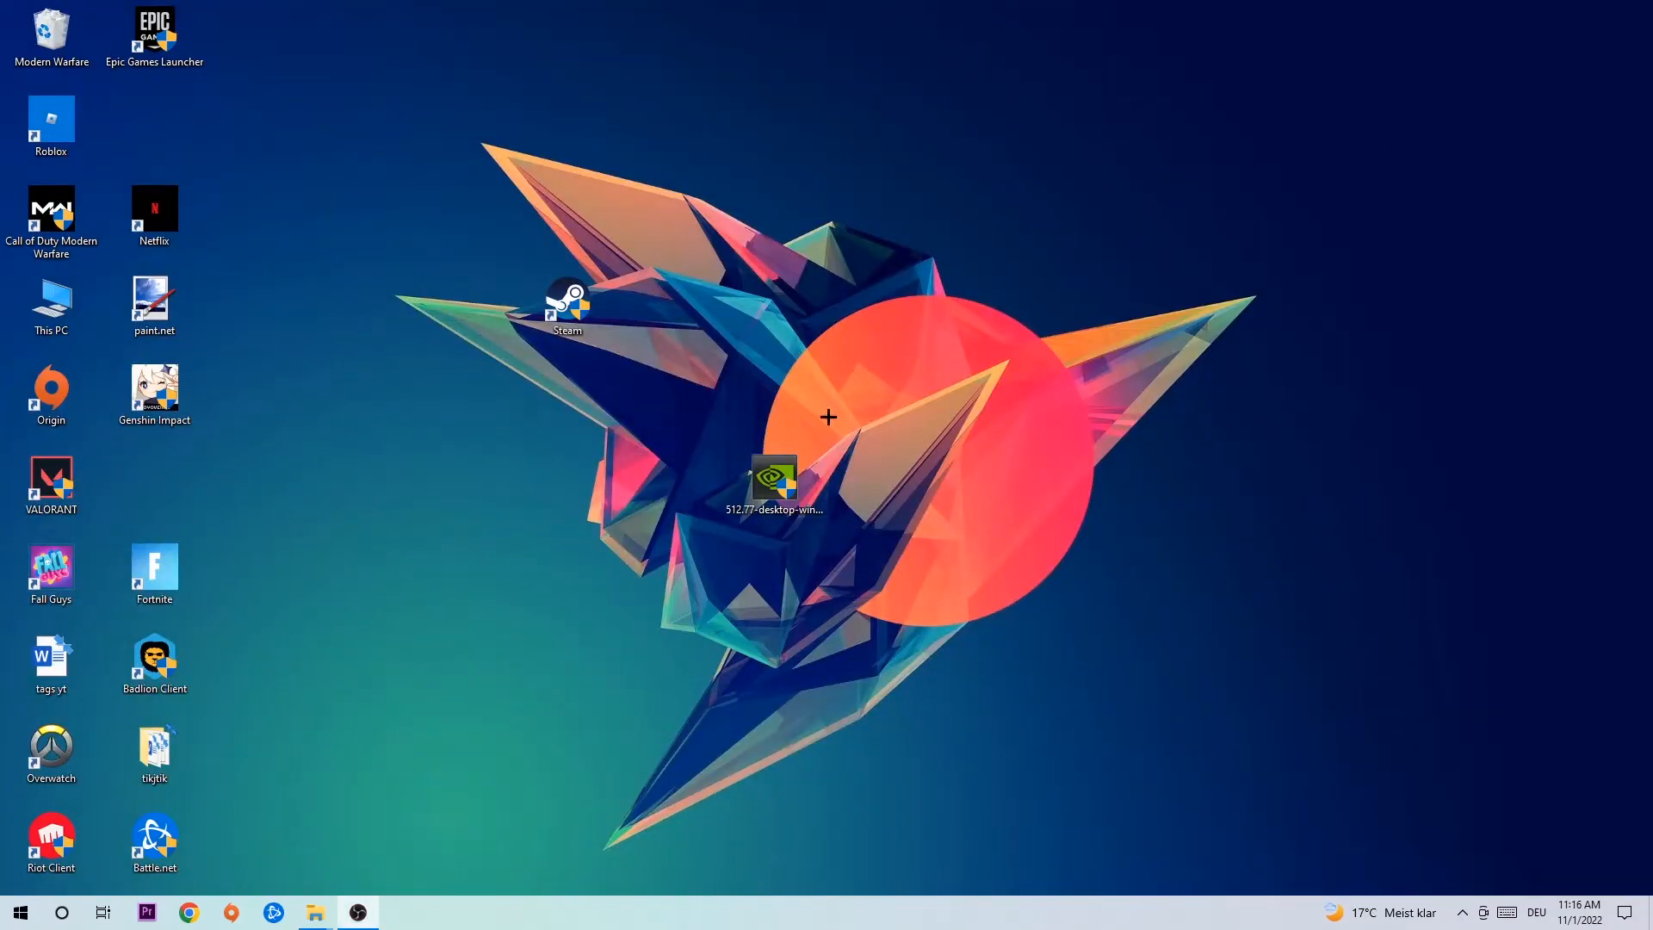
# Step: Go to Start > Settings to reach the Network & Internet status page
pyautogui.click(19, 912)
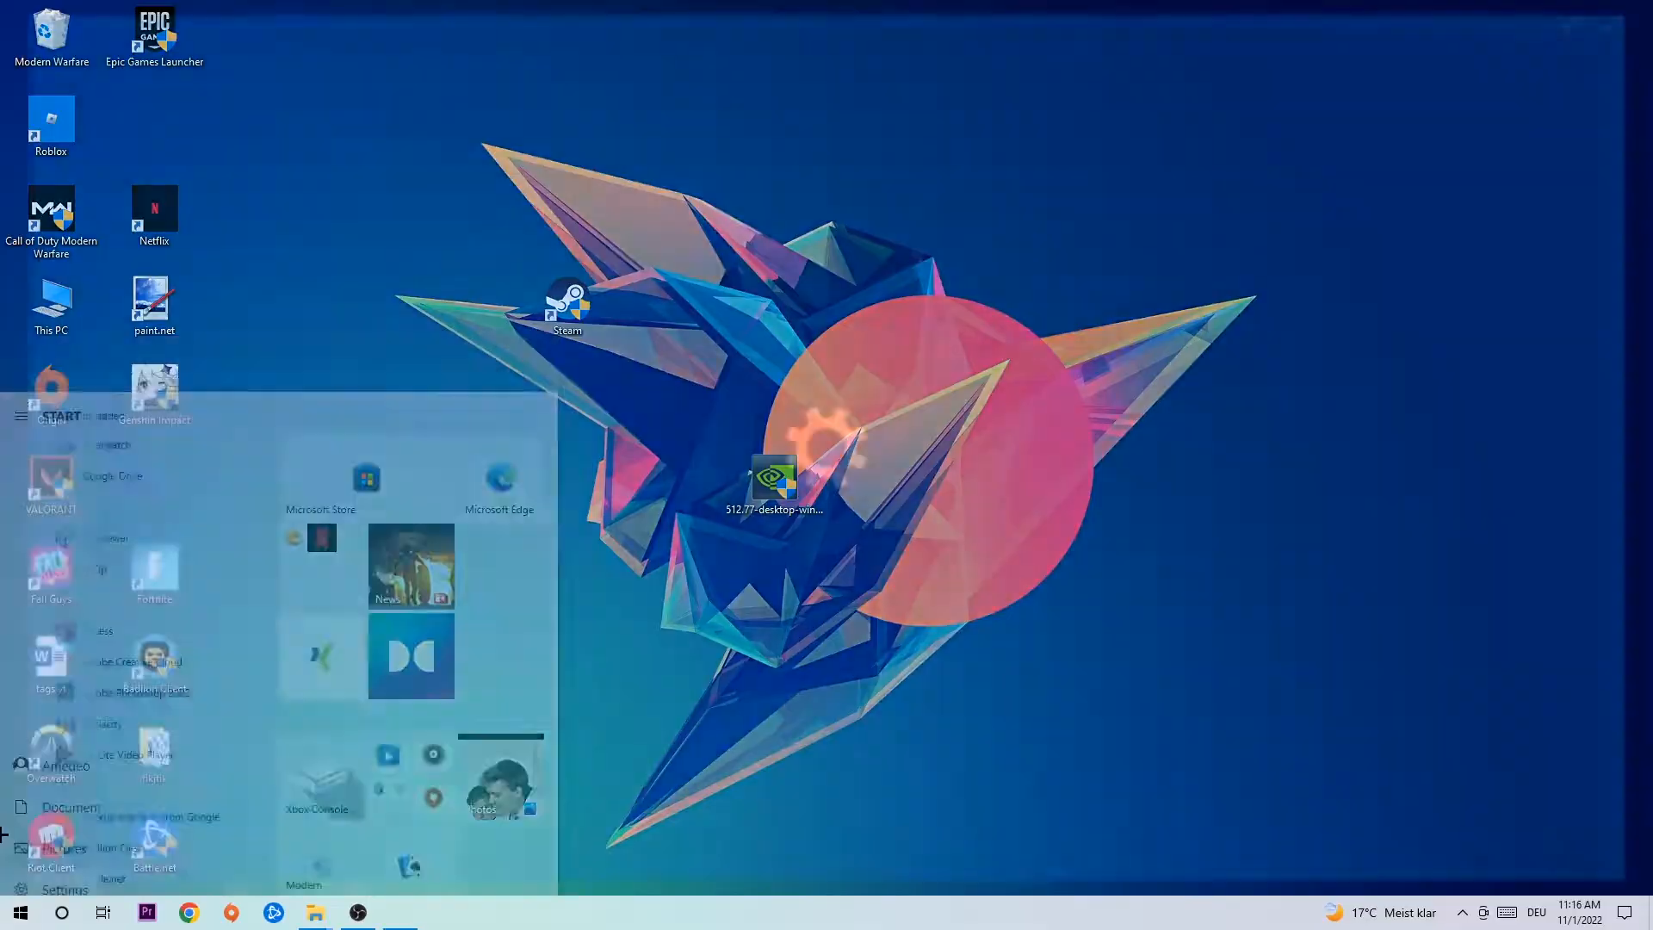
pyautogui.click(65, 889)
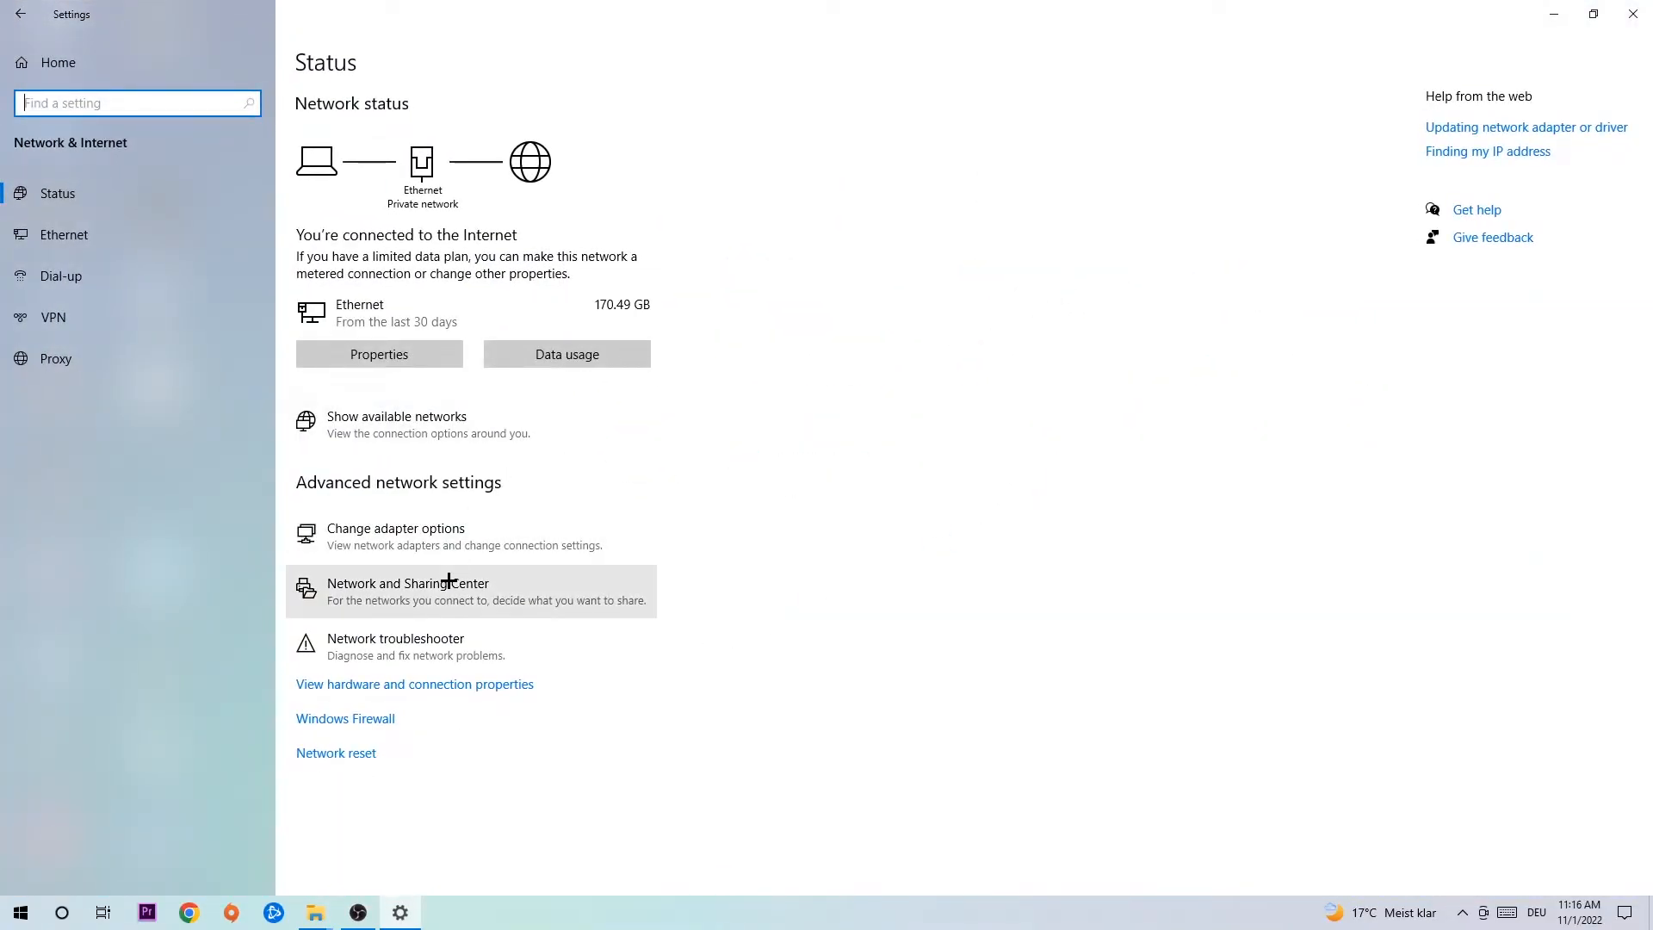
# Step: Go to Network and Sharing Center from the Advanced network settings on the Status page
pyautogui.click(407, 591)
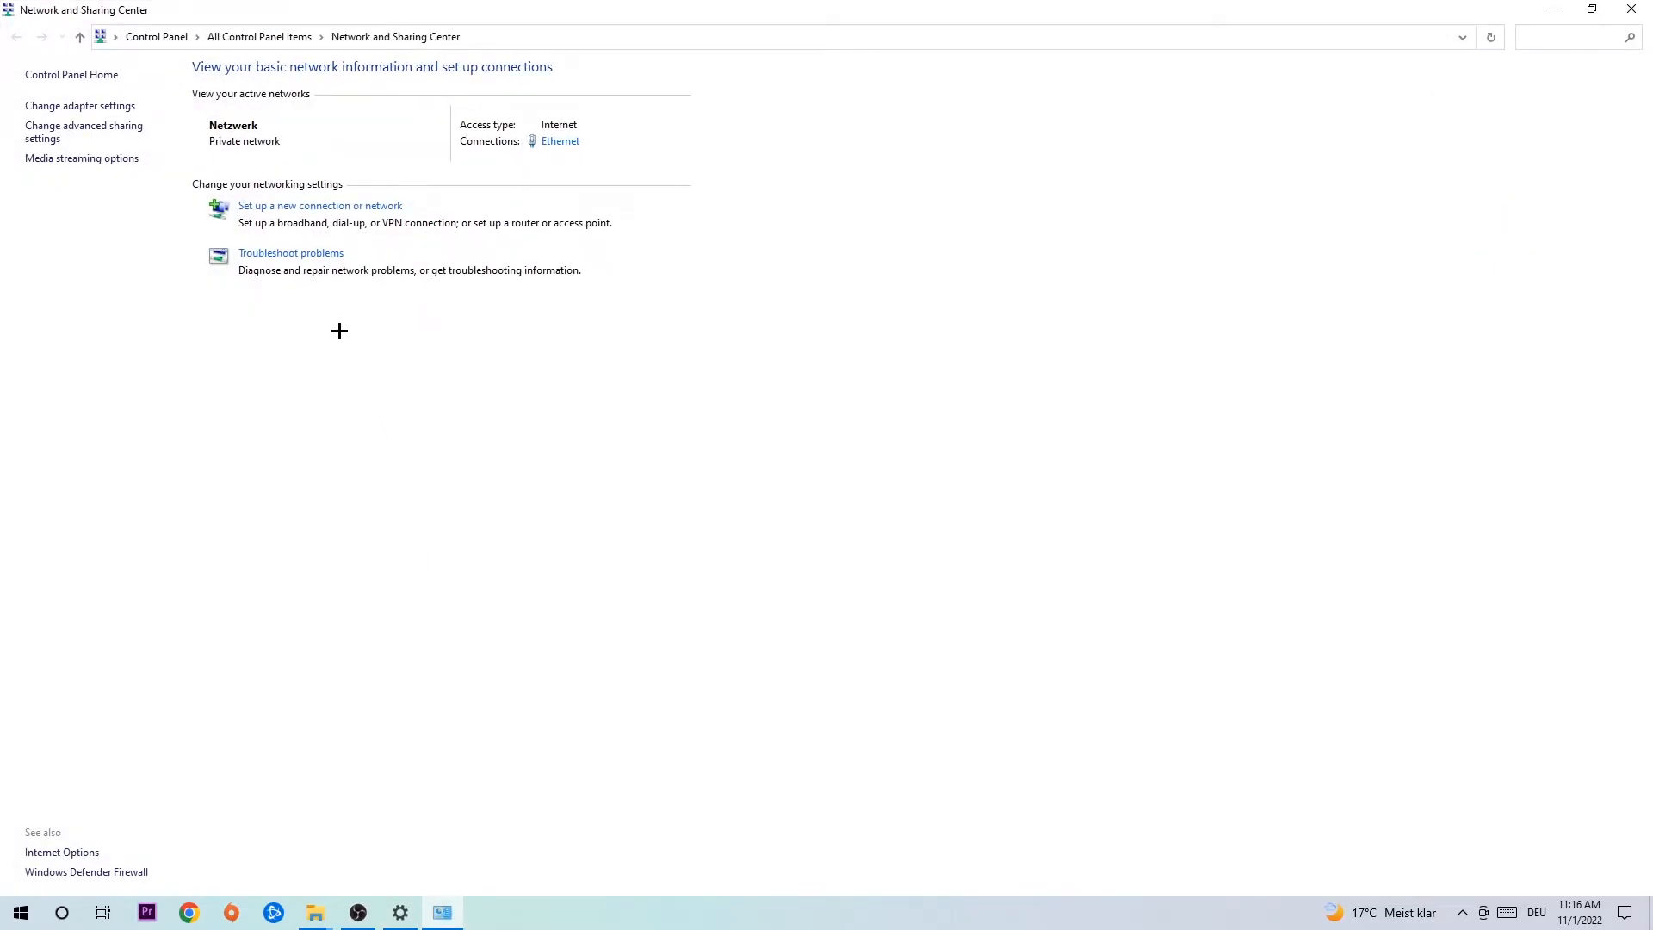
pyautogui.moveTo(290, 252)
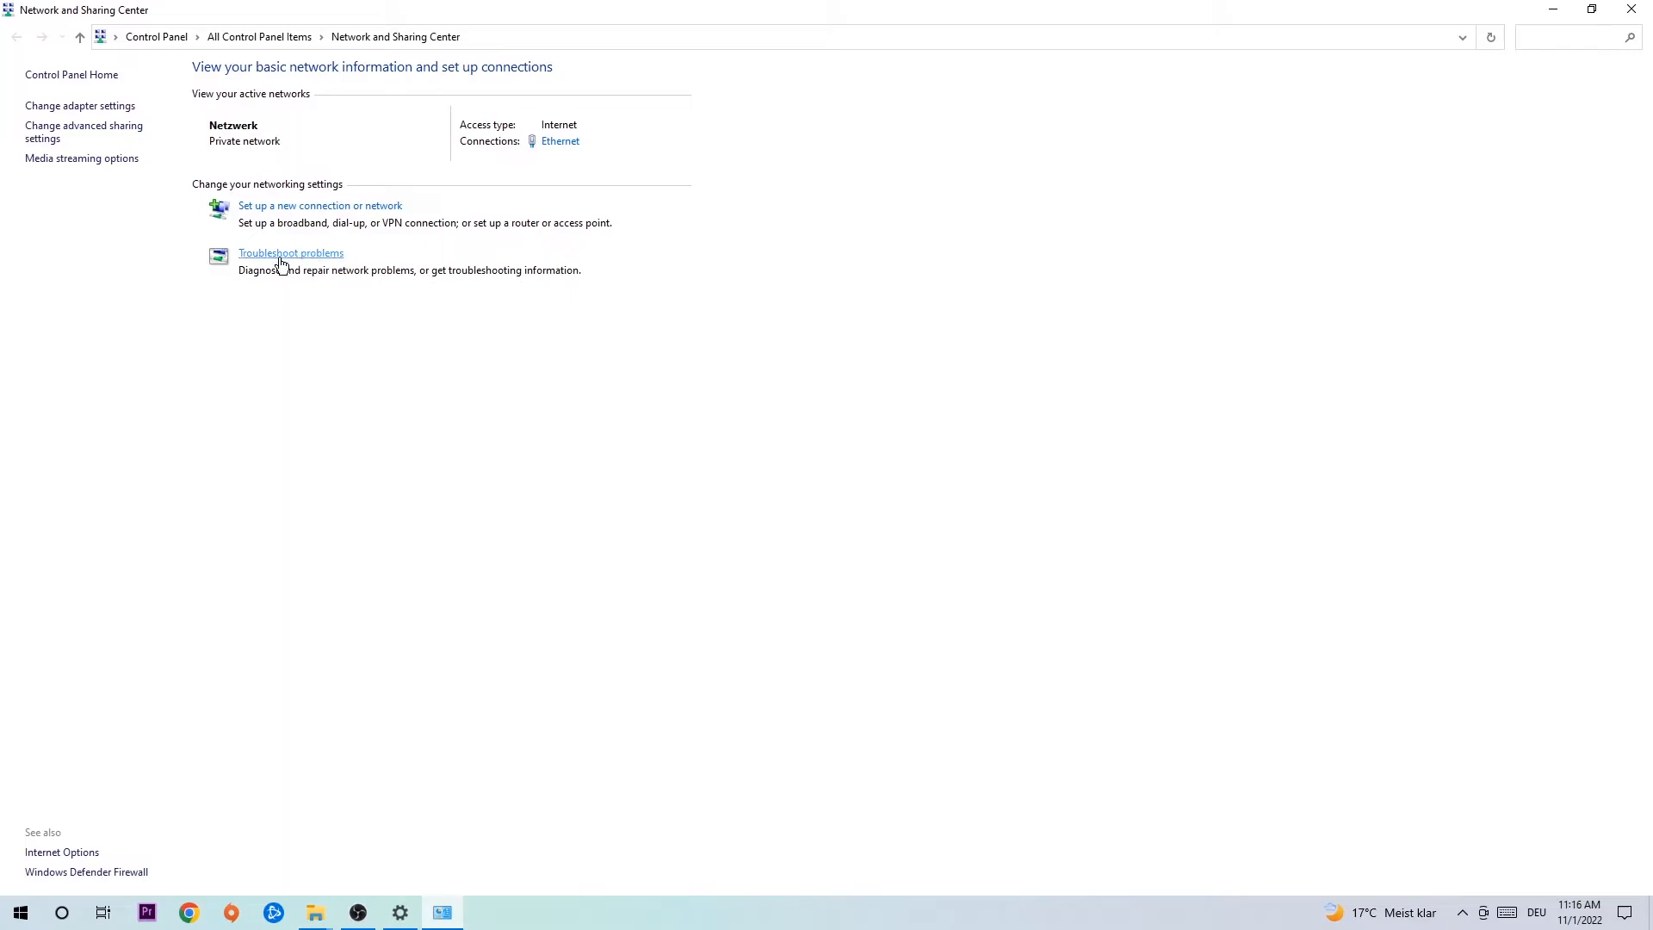
pyautogui.moveTo(335, 393)
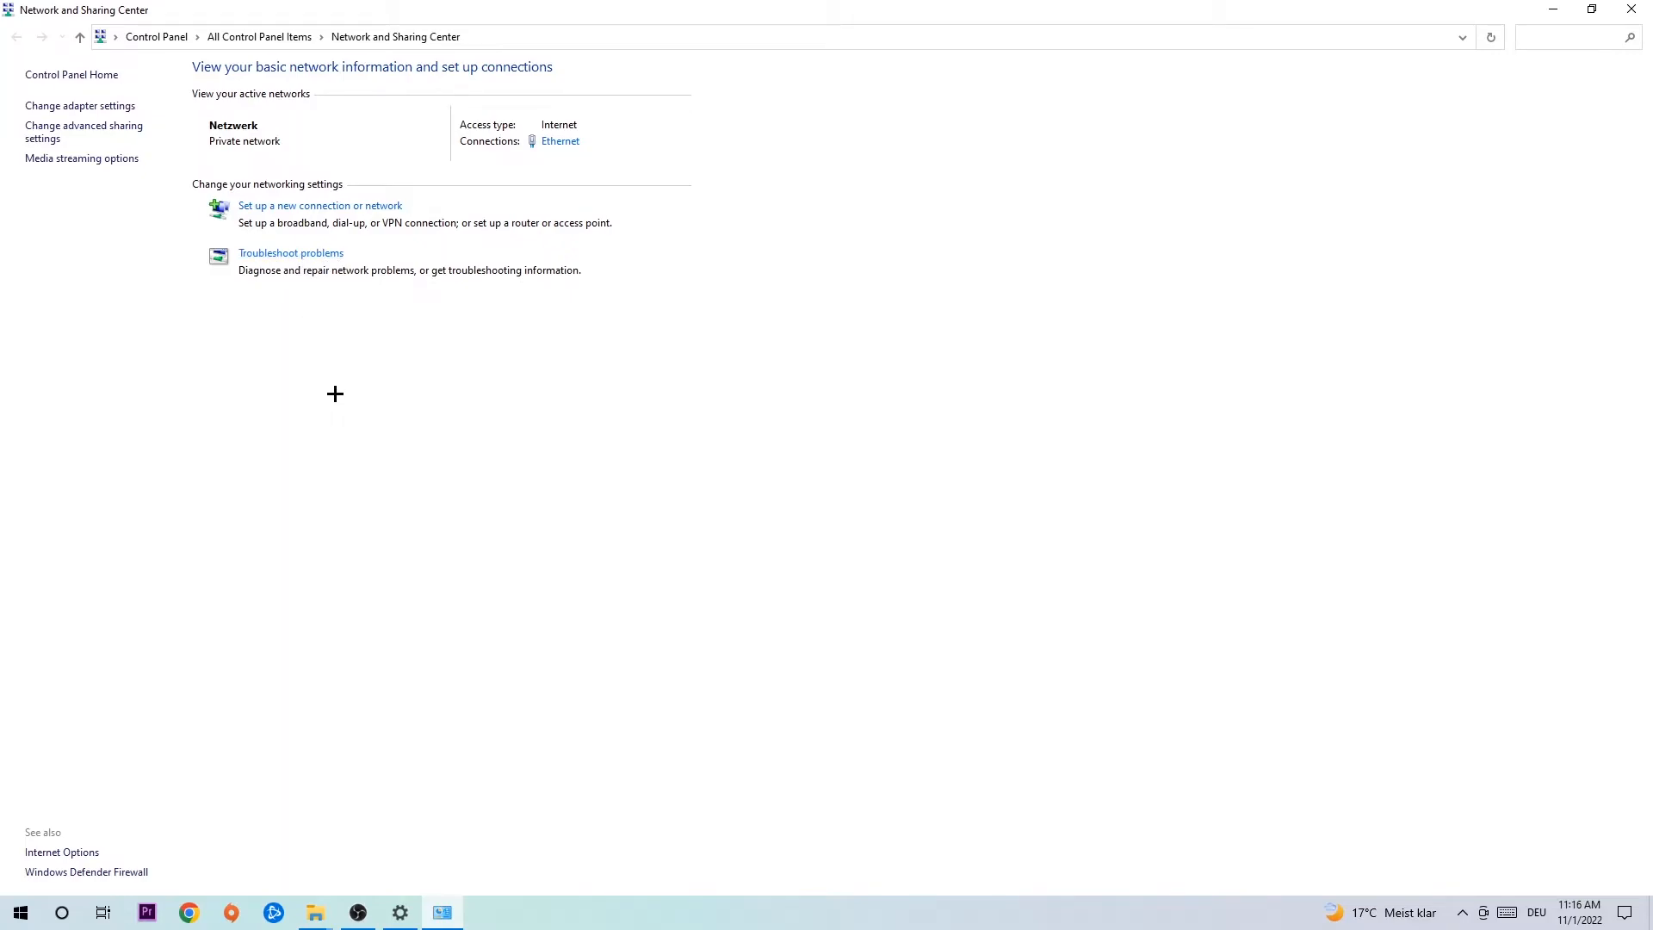
pyautogui.moveTo(291, 305)
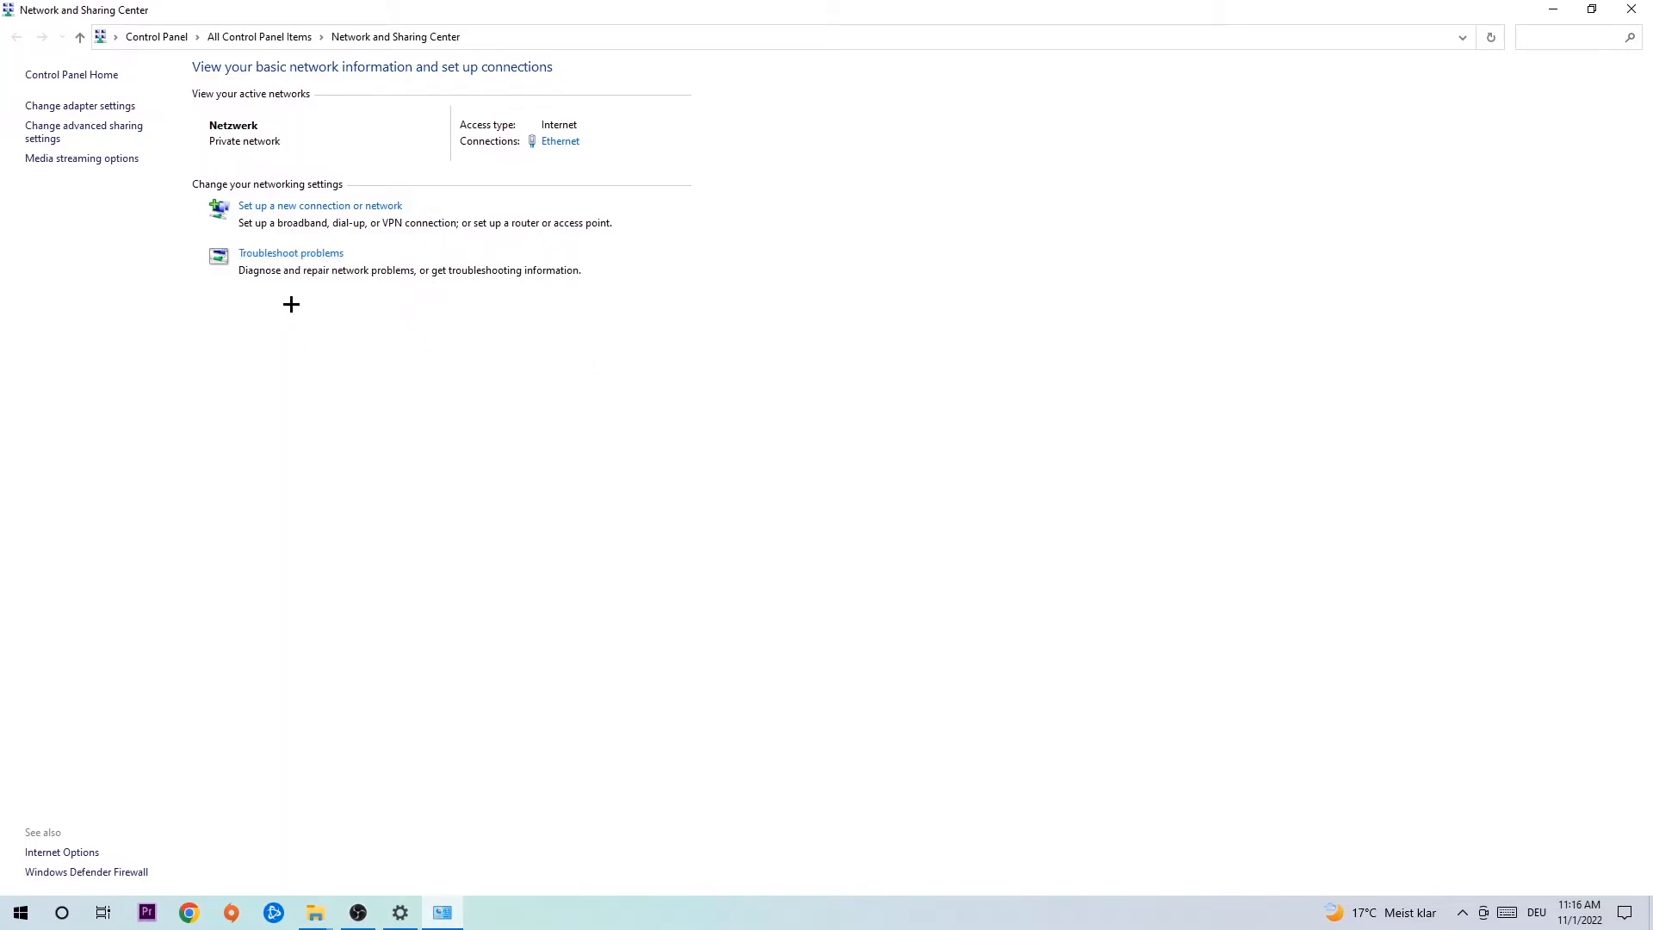
pyautogui.moveTo(302, 260)
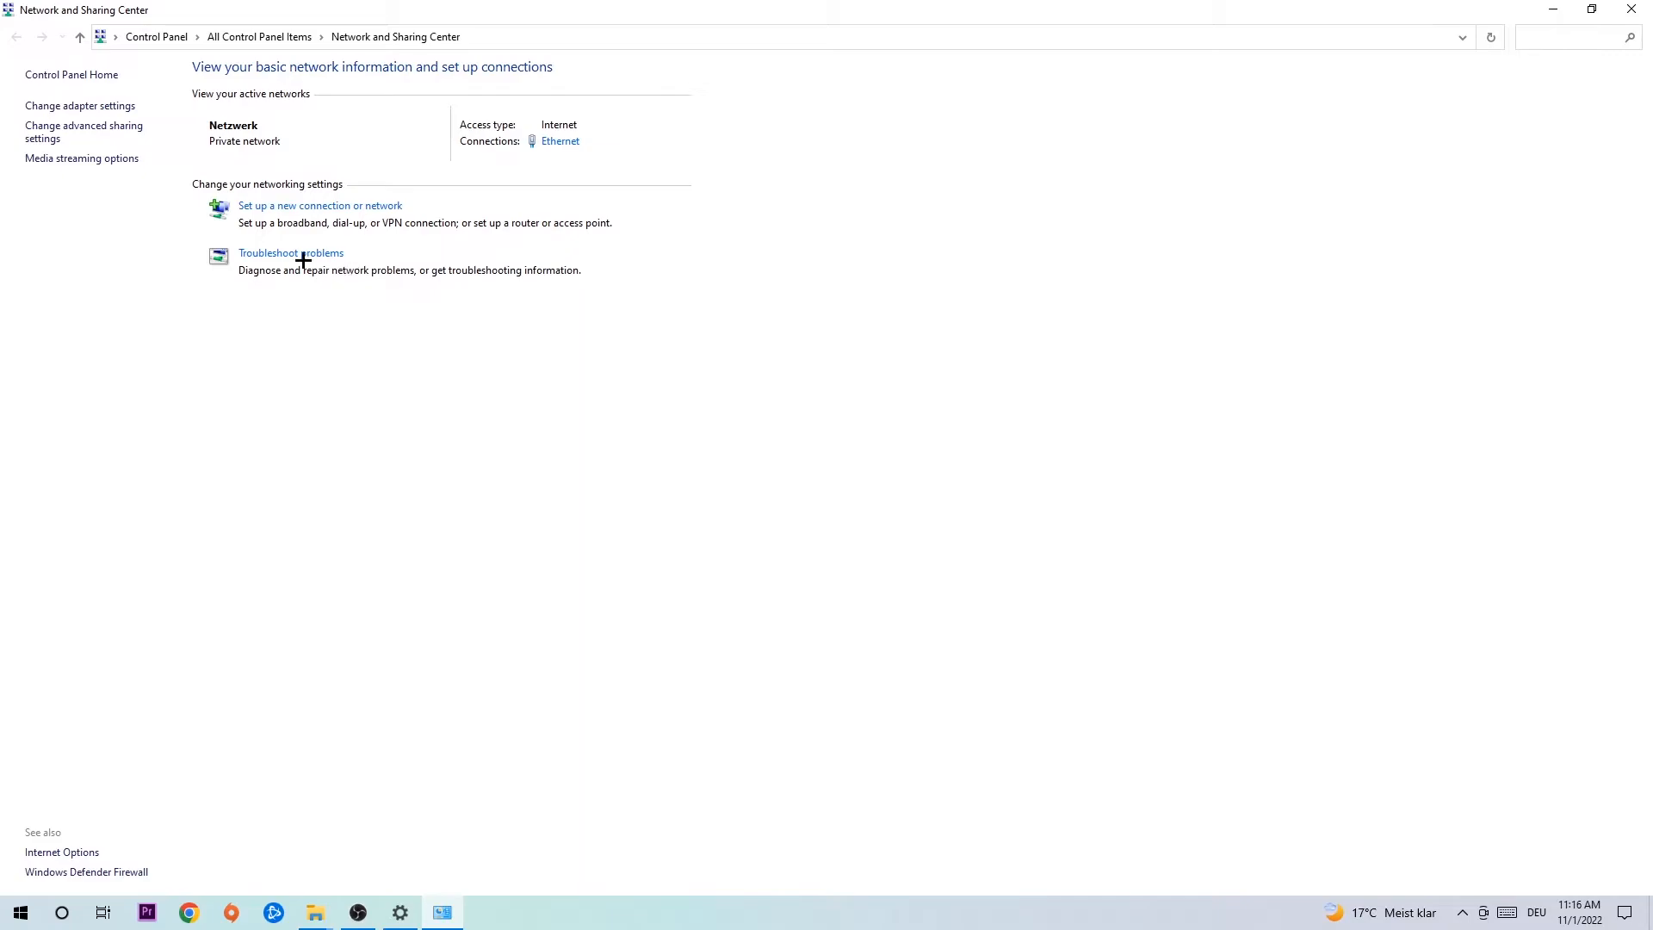
pyautogui.moveTo(79, 105)
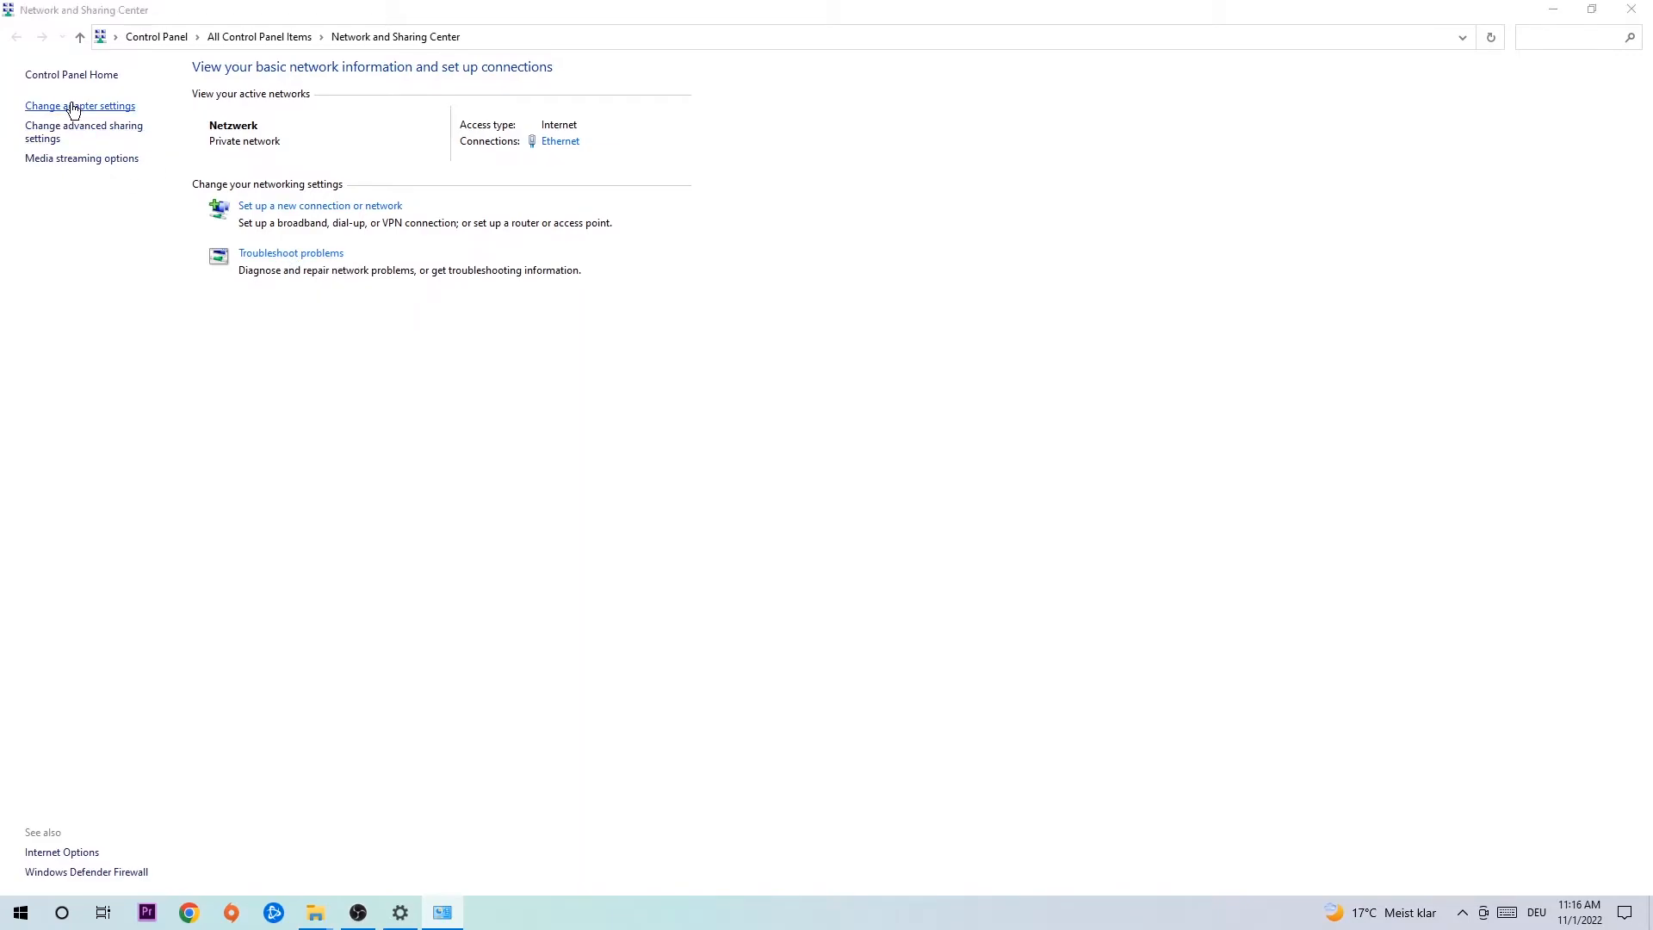
# Step: Disable the Ethernet adapter from Change adapter settings
pyautogui.click(79, 105)
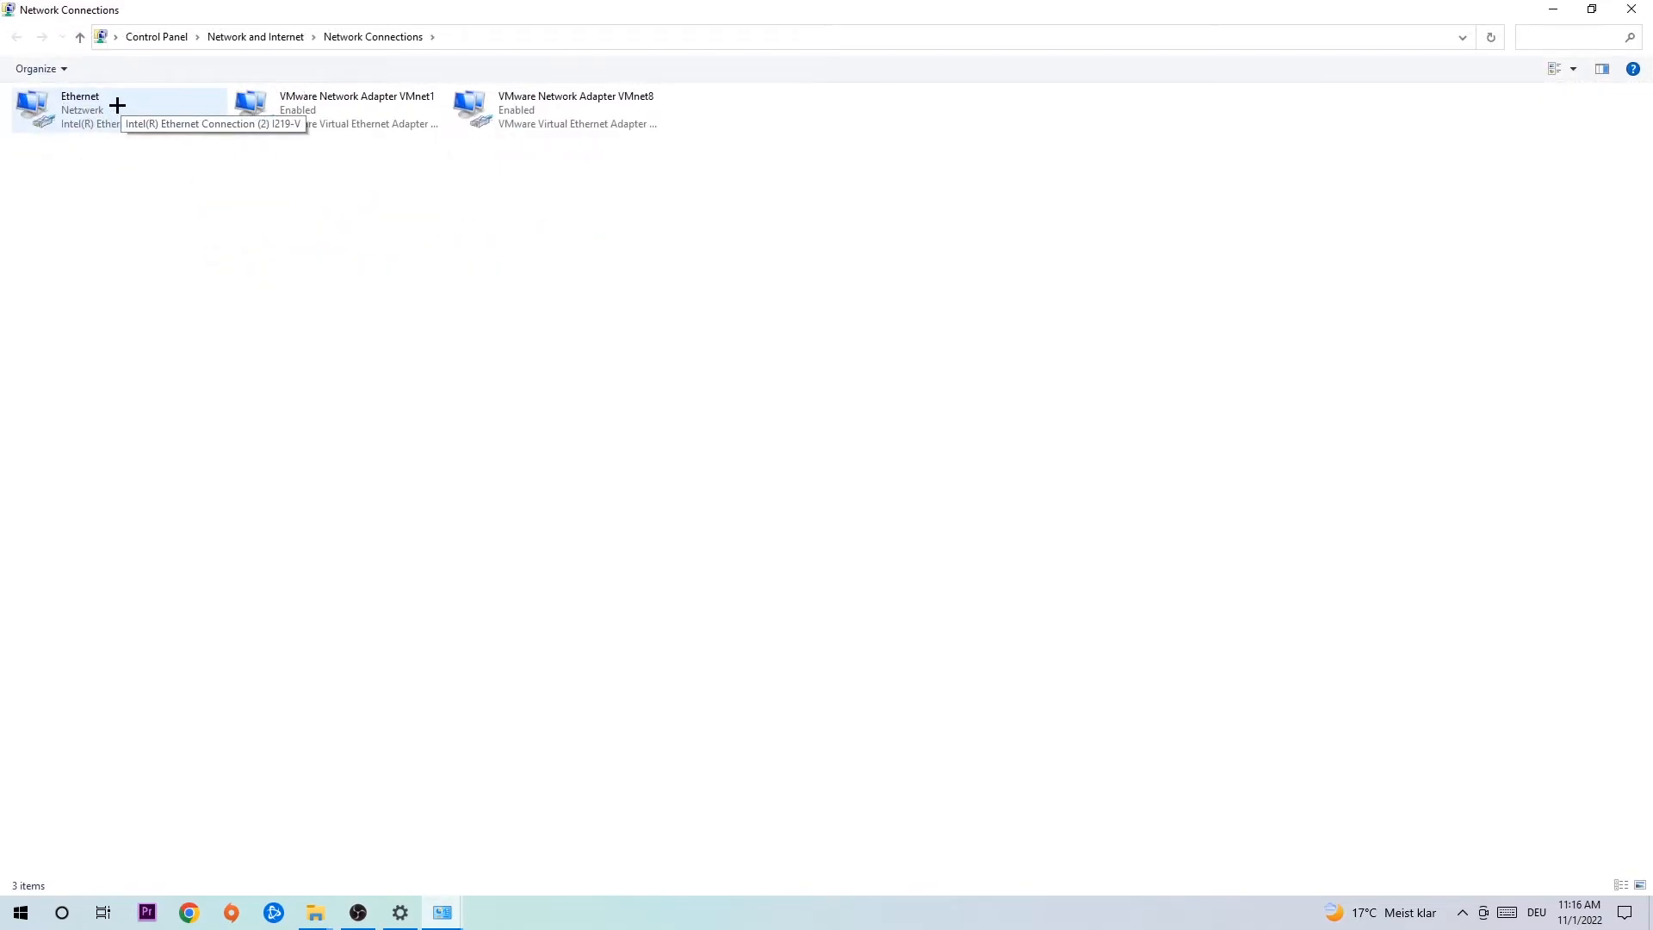
pyautogui.click(95, 110)
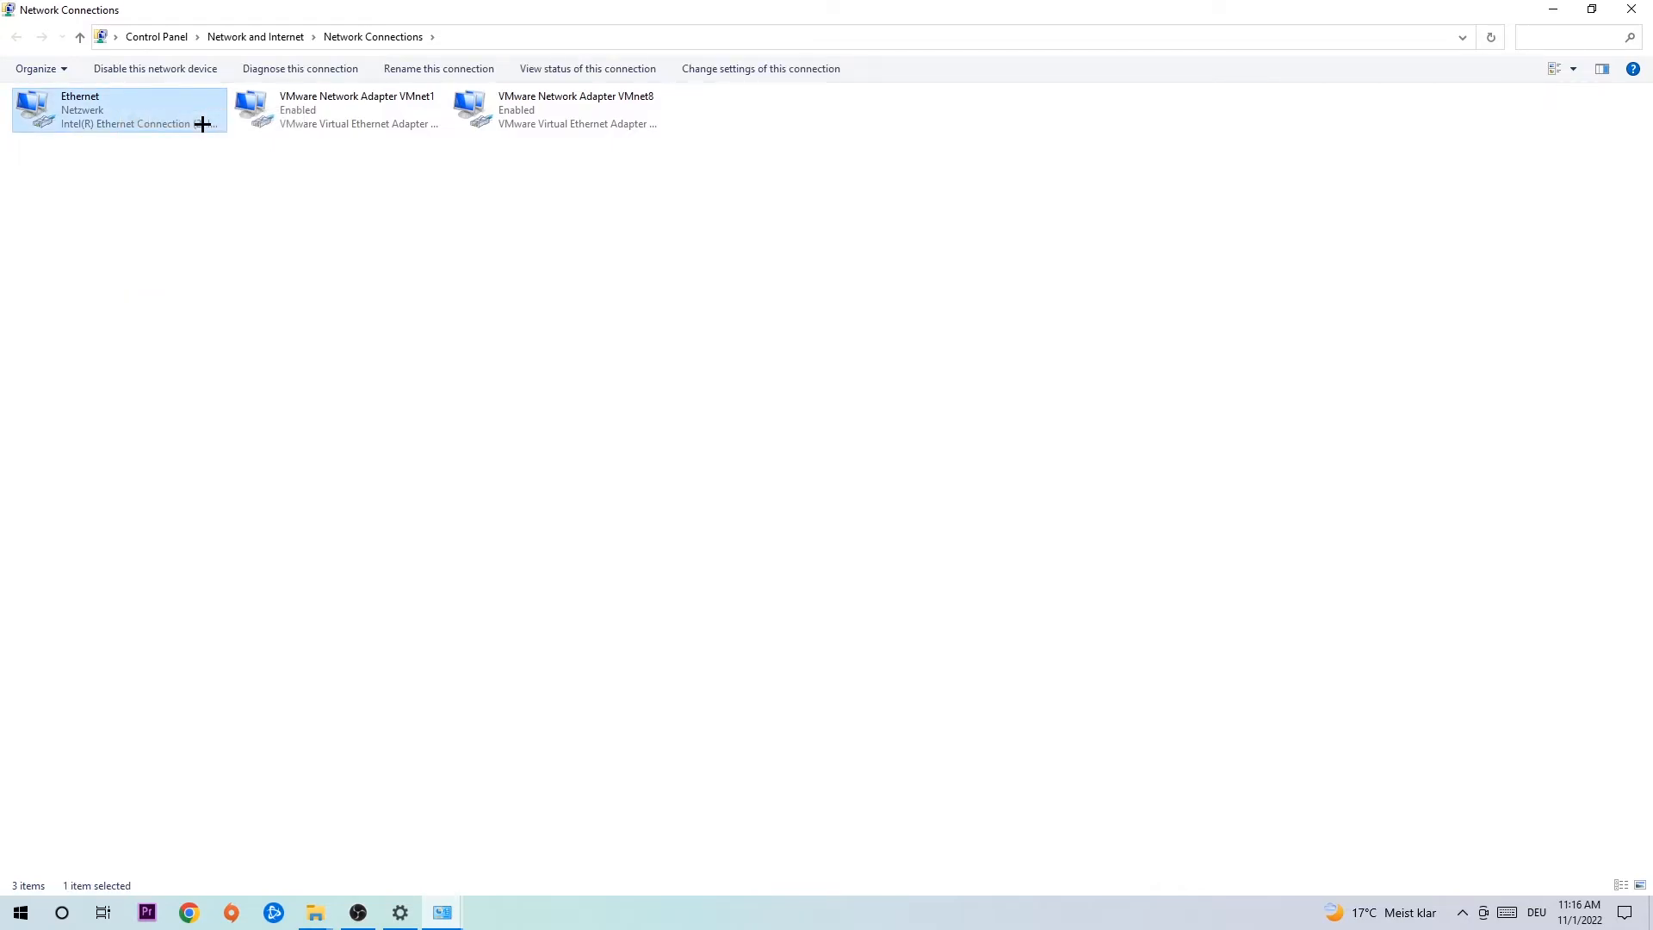
pyautogui.rightClick(119, 110)
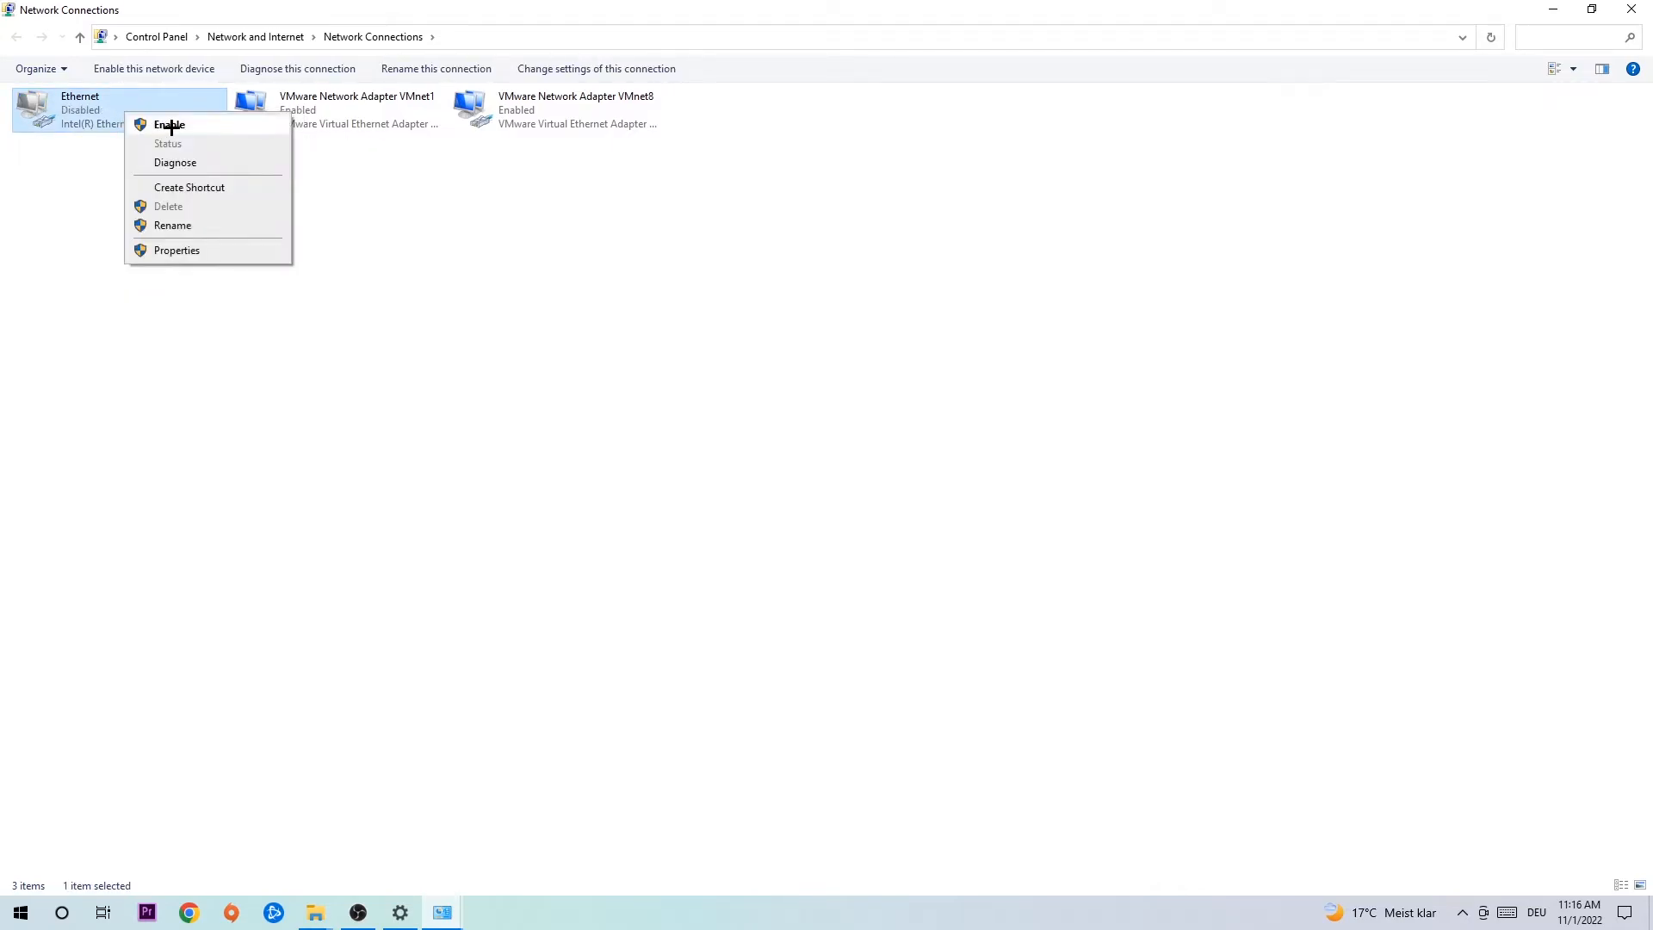
pyautogui.click(169, 124)
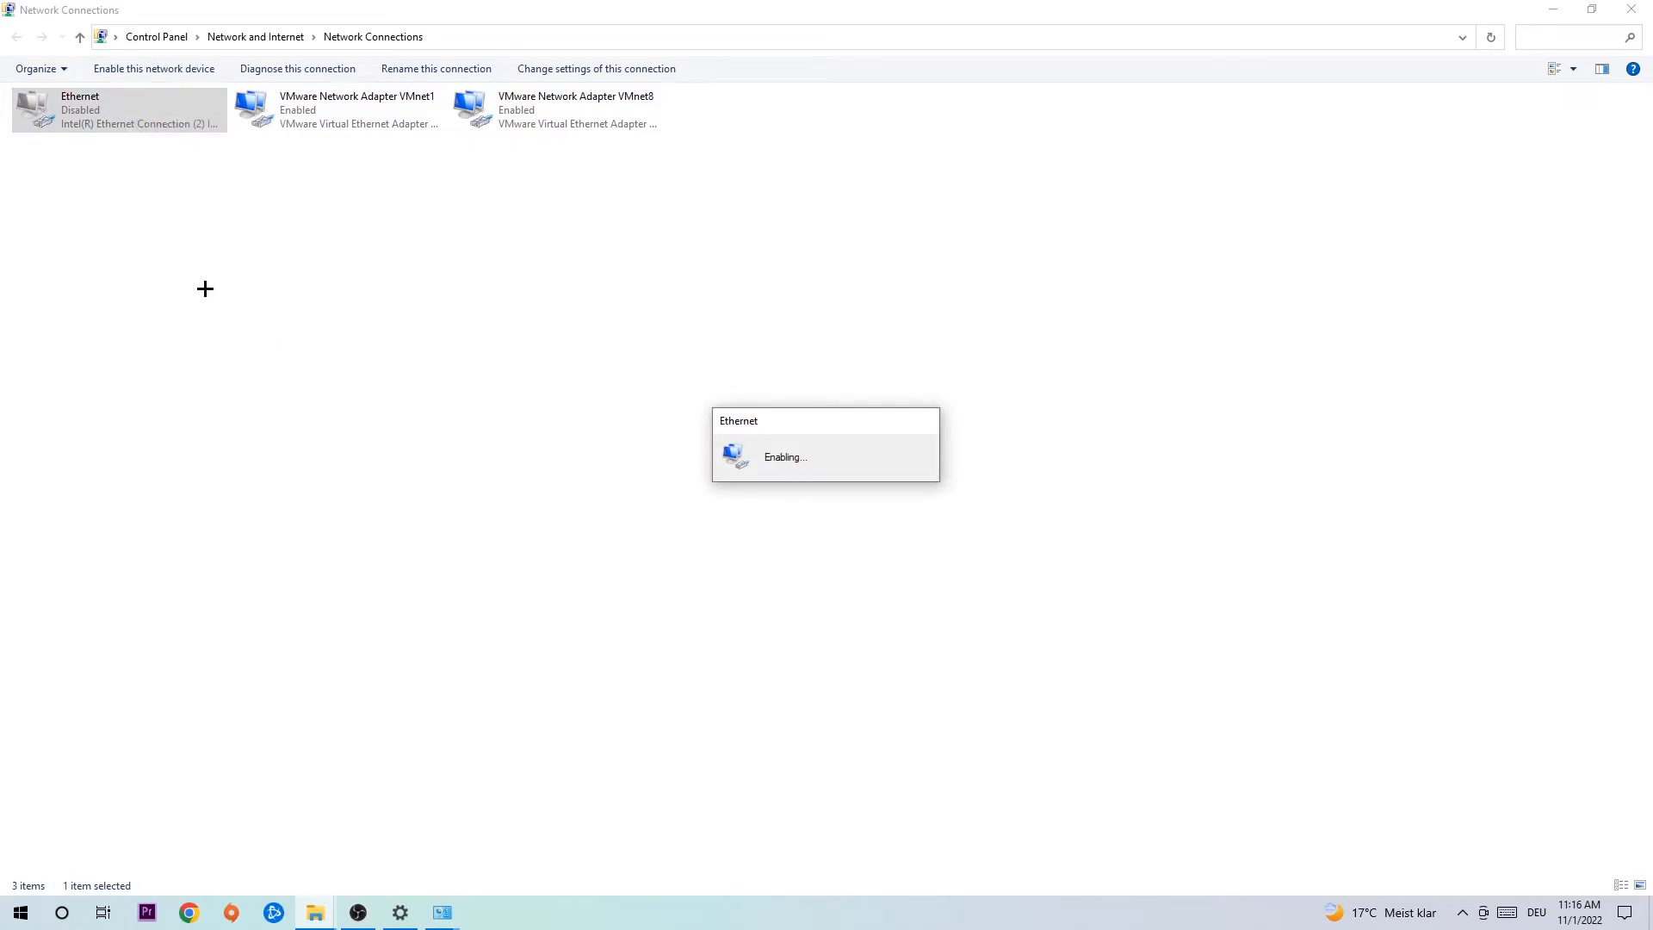
# Step: Re-enable the Ethernet adapter and close Network Connections
pyautogui.rightClick(119, 109)
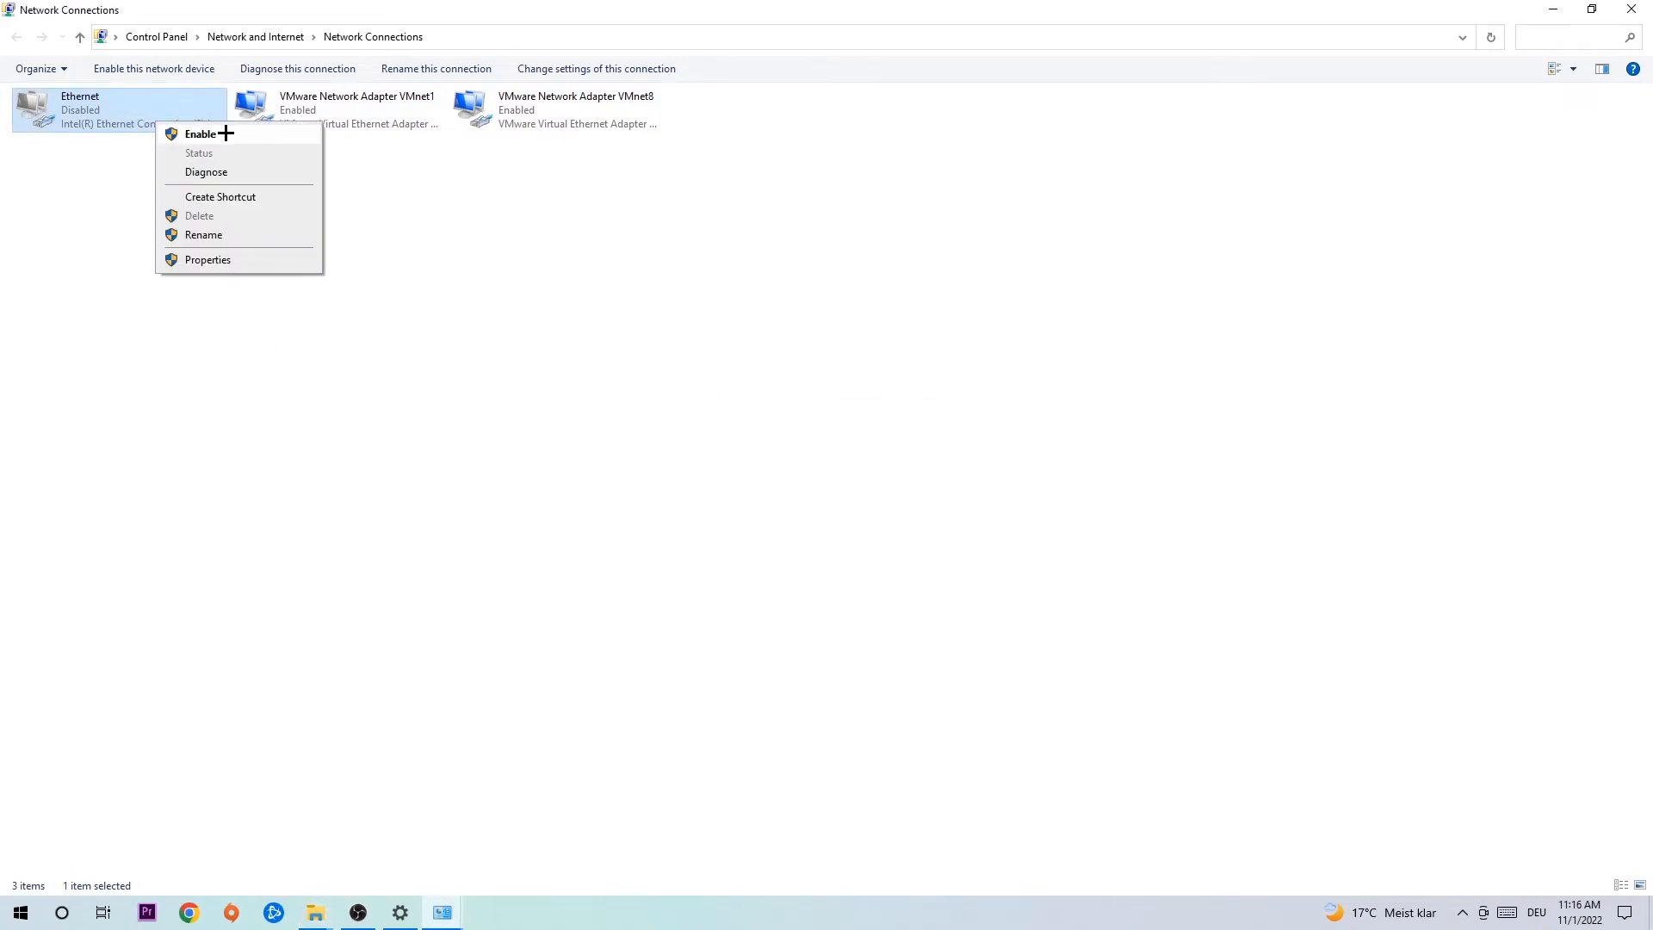
pyautogui.click(201, 132)
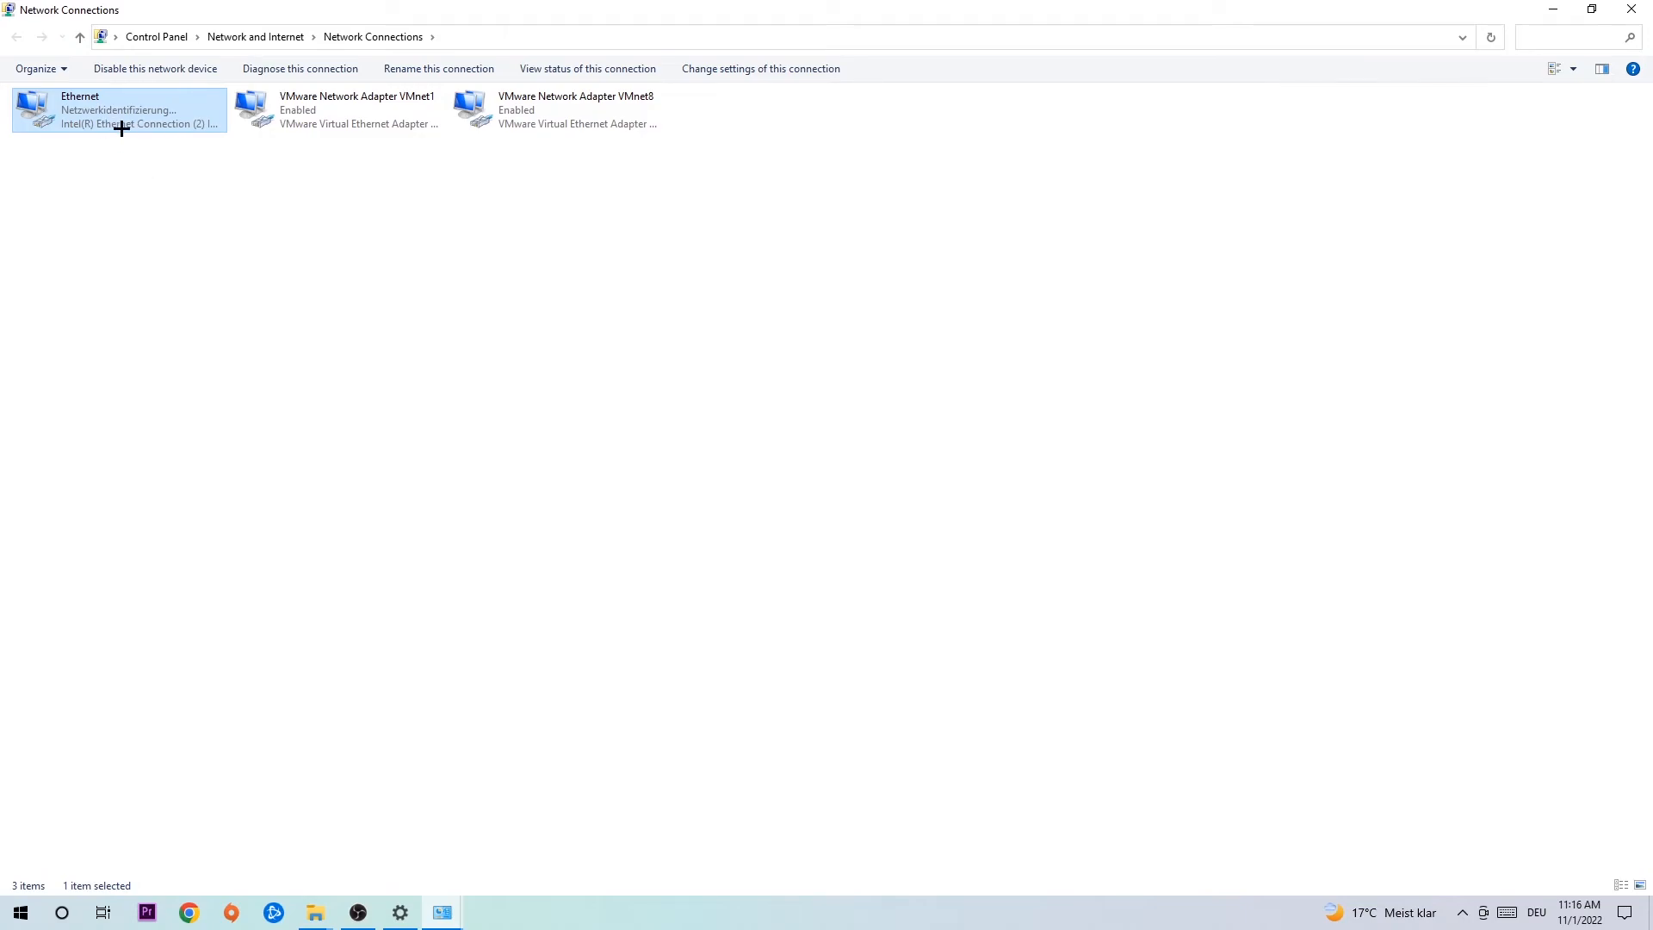
pyautogui.moveTo(121, 123)
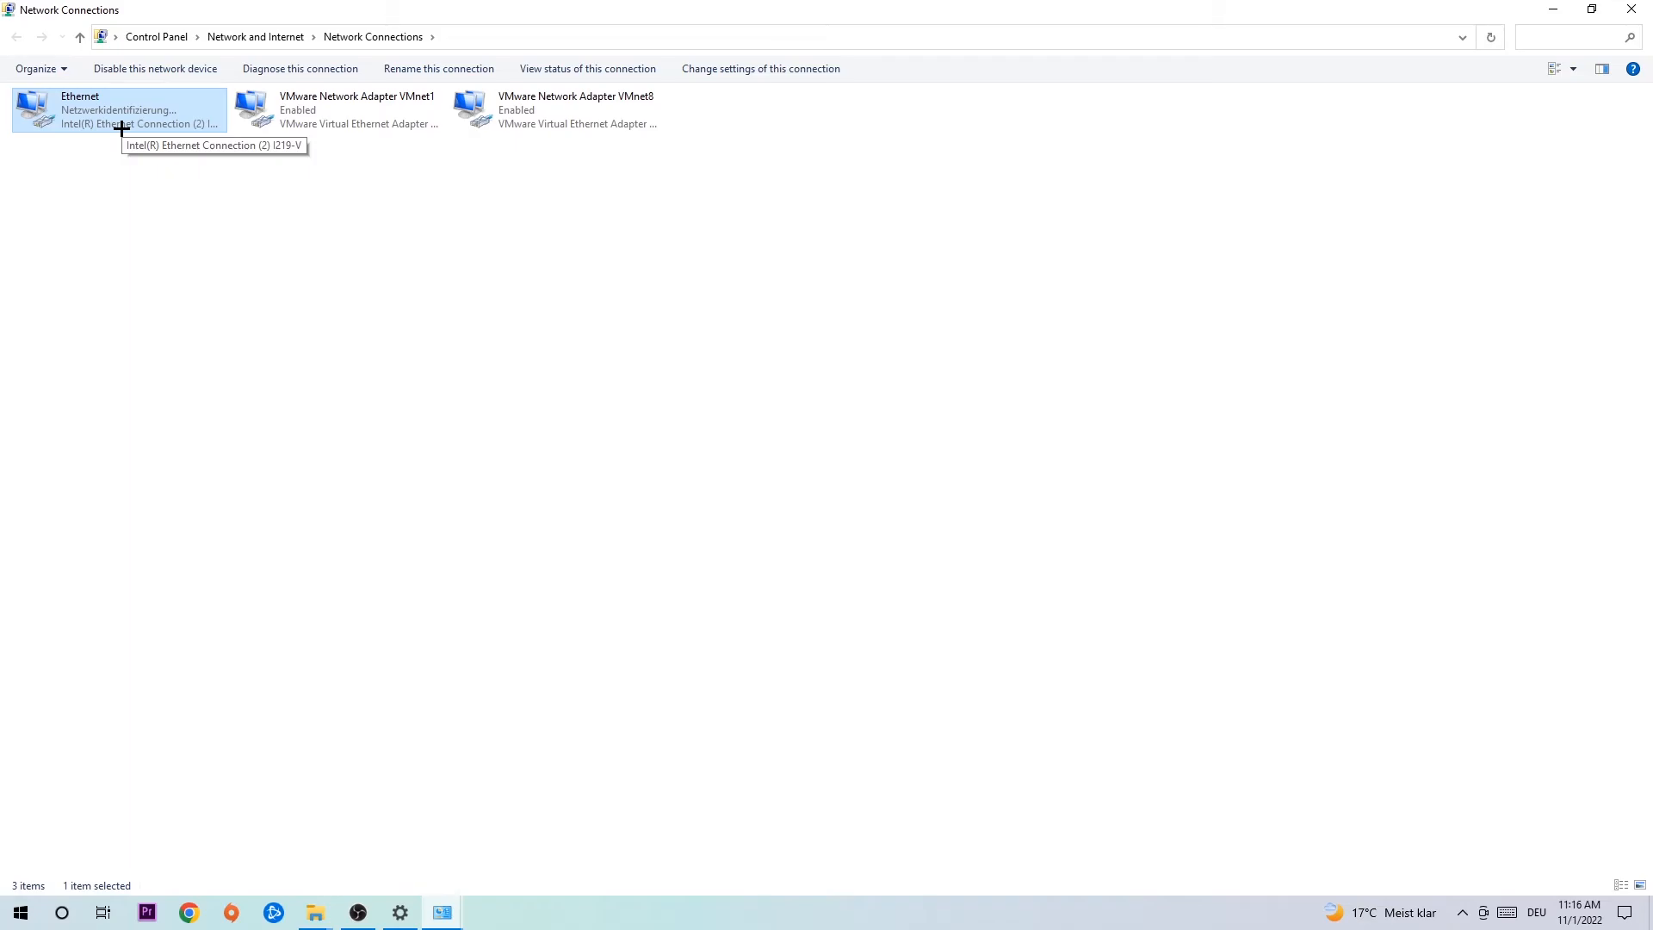
pyautogui.click(79, 37)
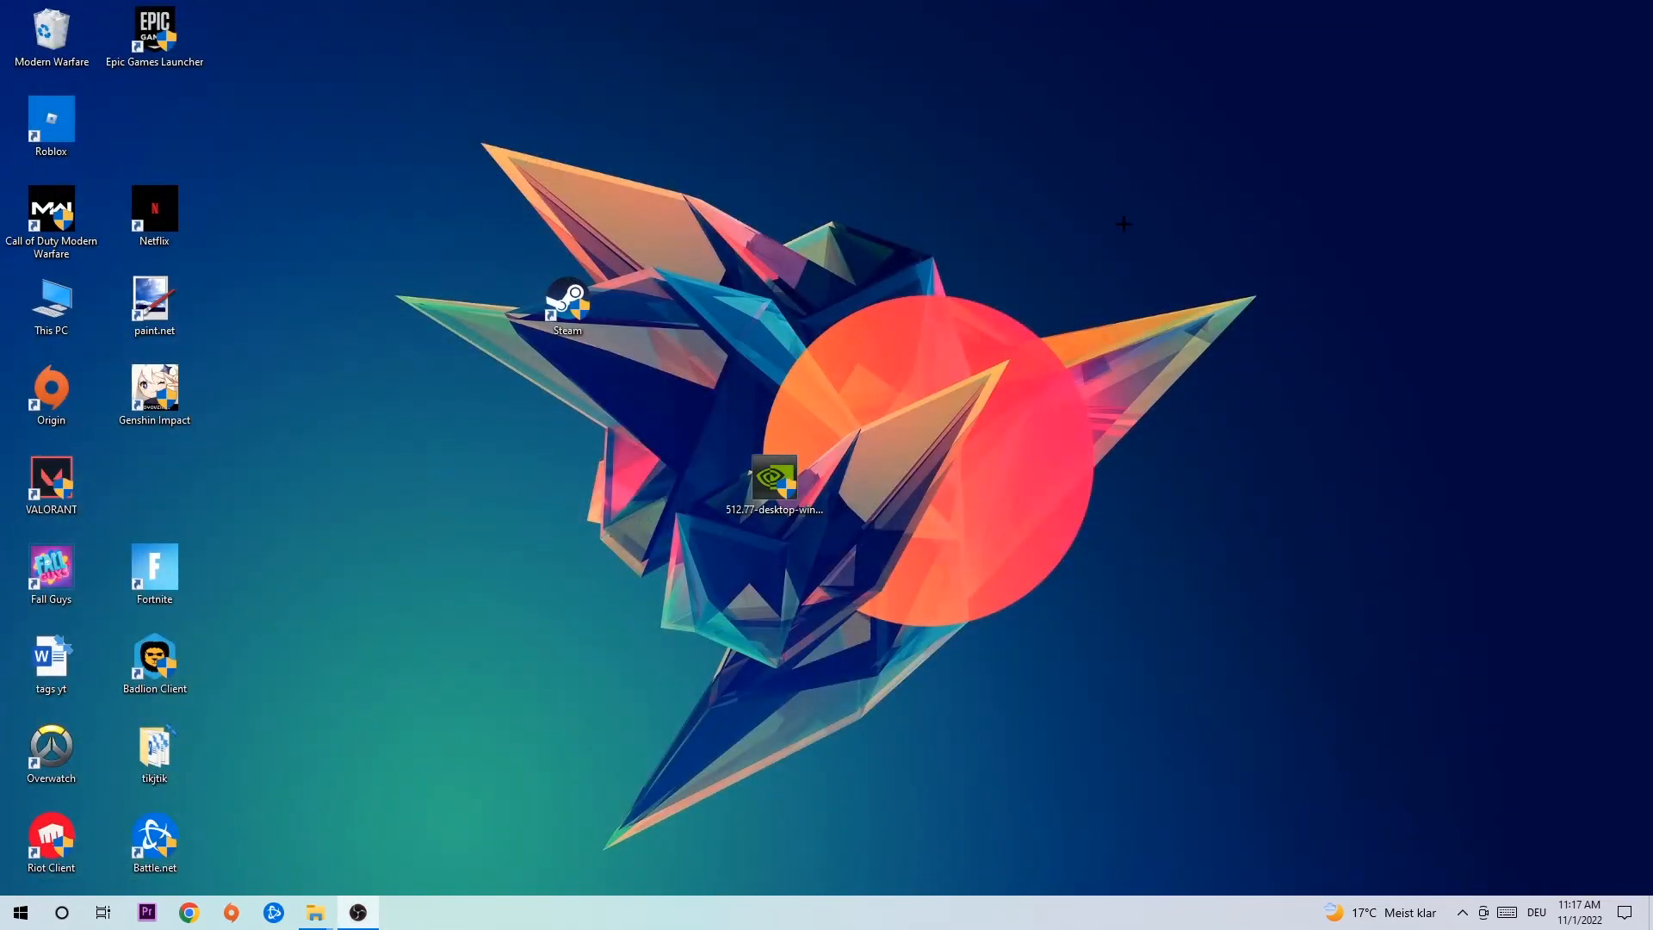
pyautogui.moveTo(1086, 248)
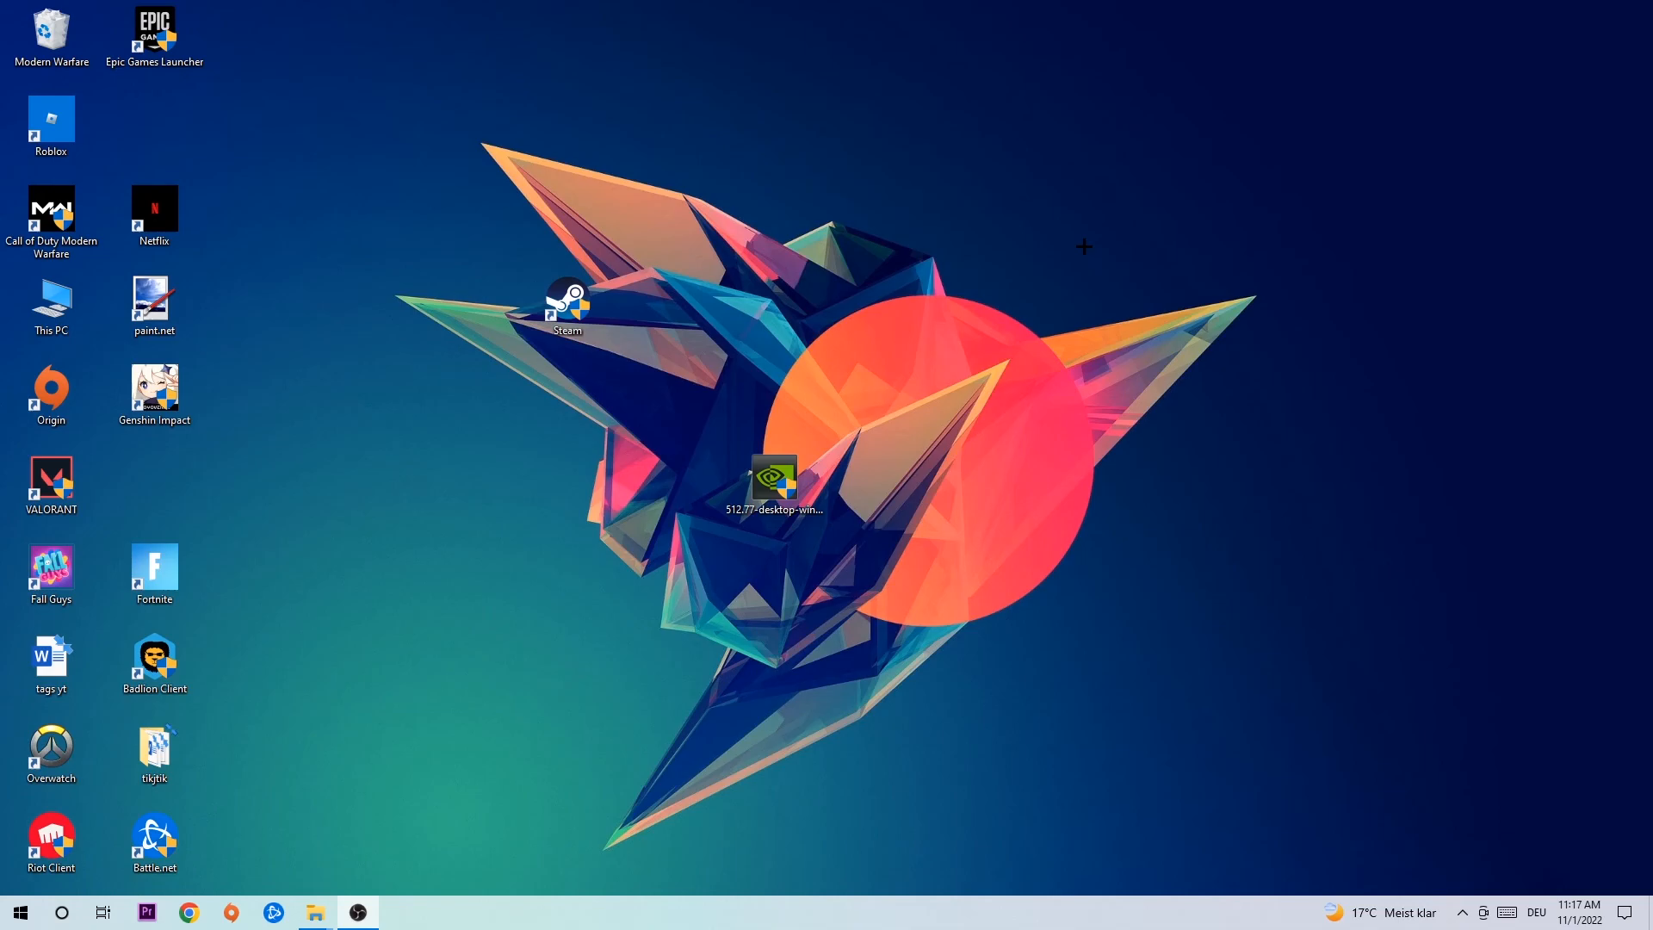
pyautogui.moveTo(1052, 247)
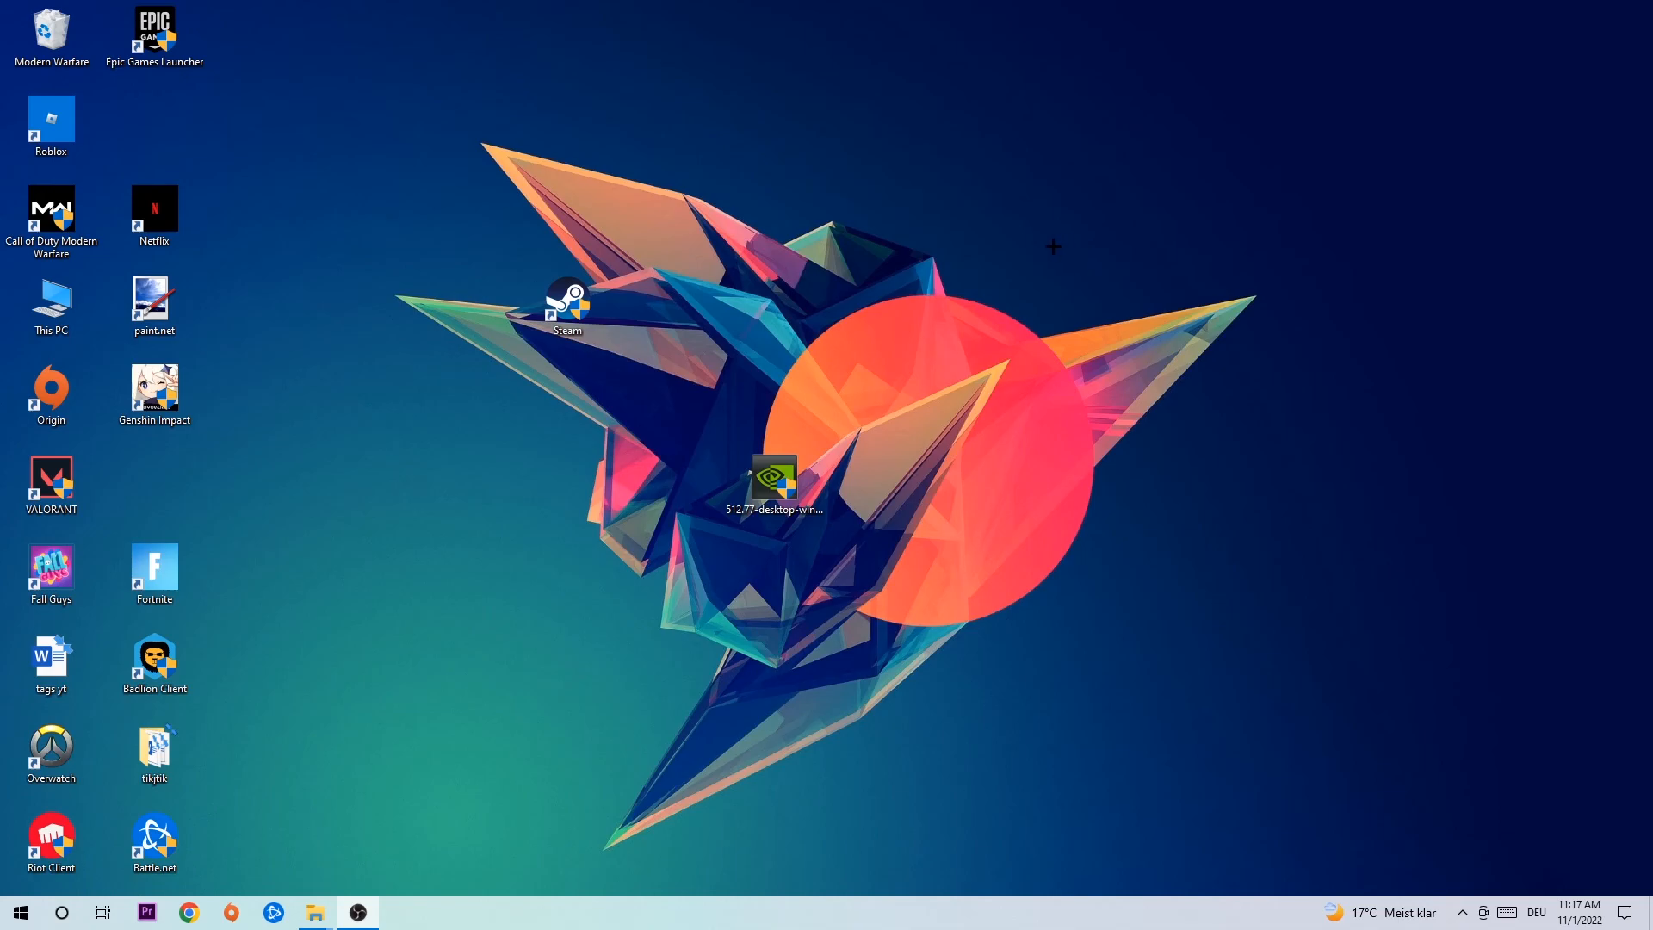